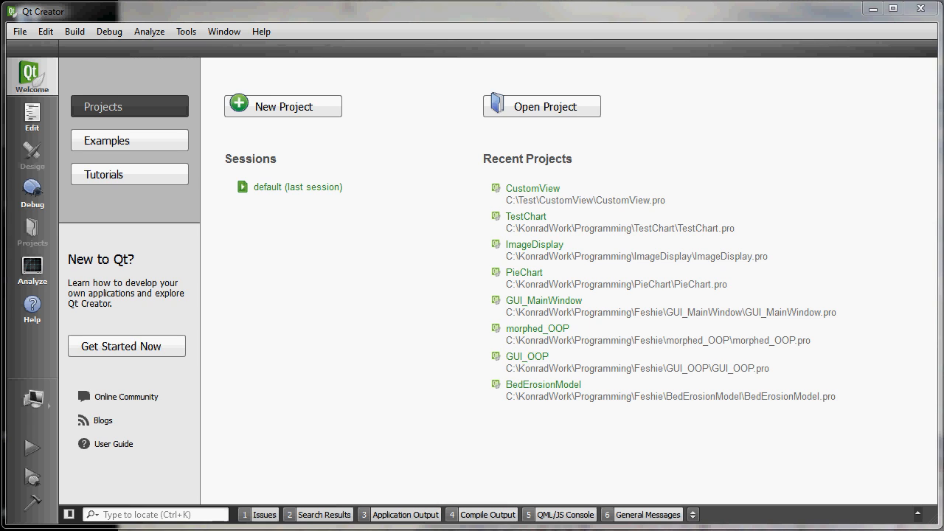
{"action": "mouse_move", "coordinate": [800, 447]}
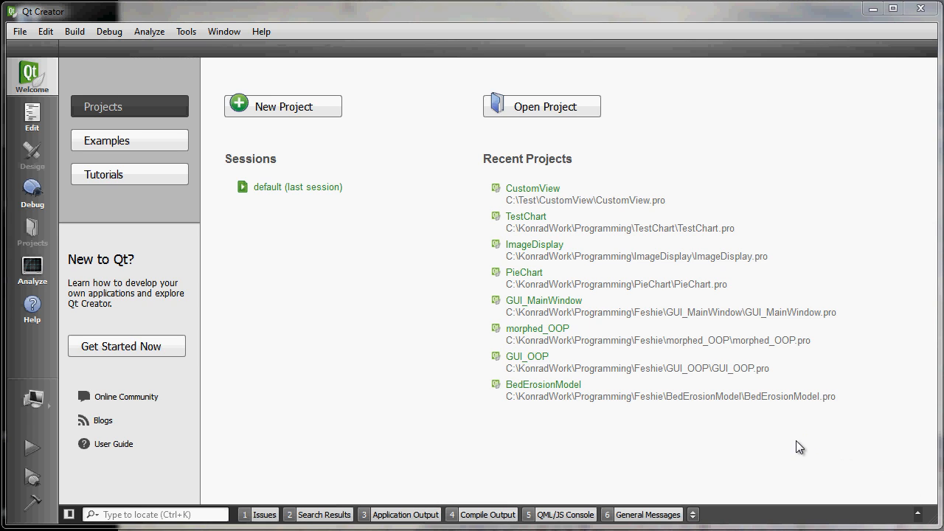
{"action": "mouse_move", "coordinate": [770, 435]}
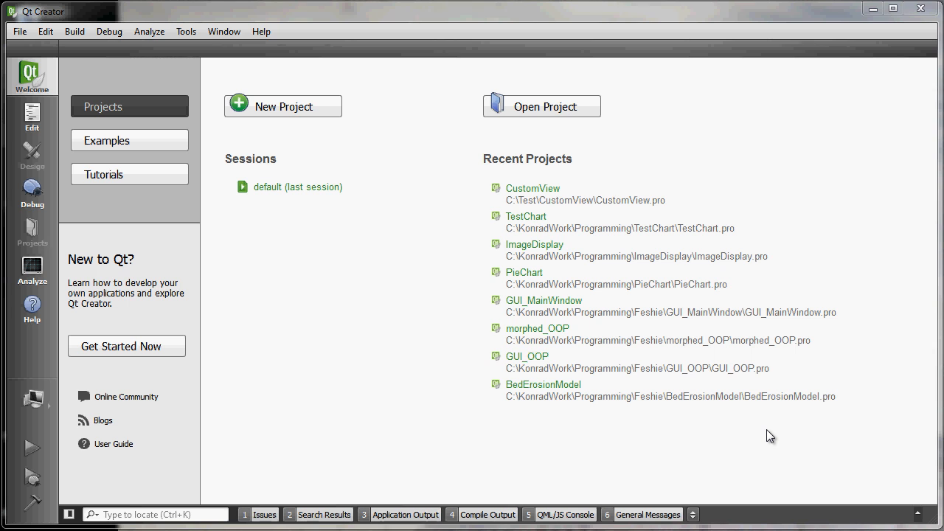
{"action": "mouse_move", "coordinate": [294, 116]}
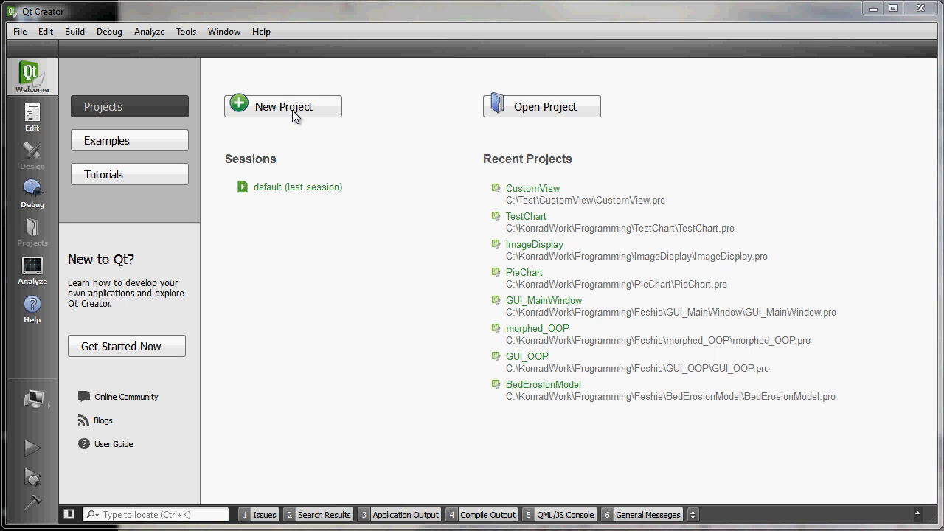
- Create the Qt Widgets application 'View' in C:\Test with default kit and QDialog-based Dialog class
{"action": "left_click", "coordinate": [282, 105]}
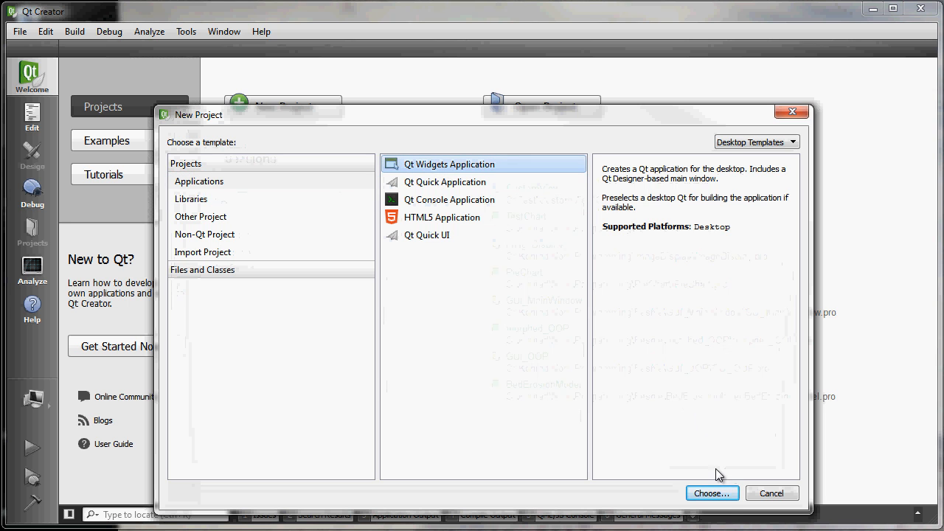
{"action": "left_click", "coordinate": [711, 493]}
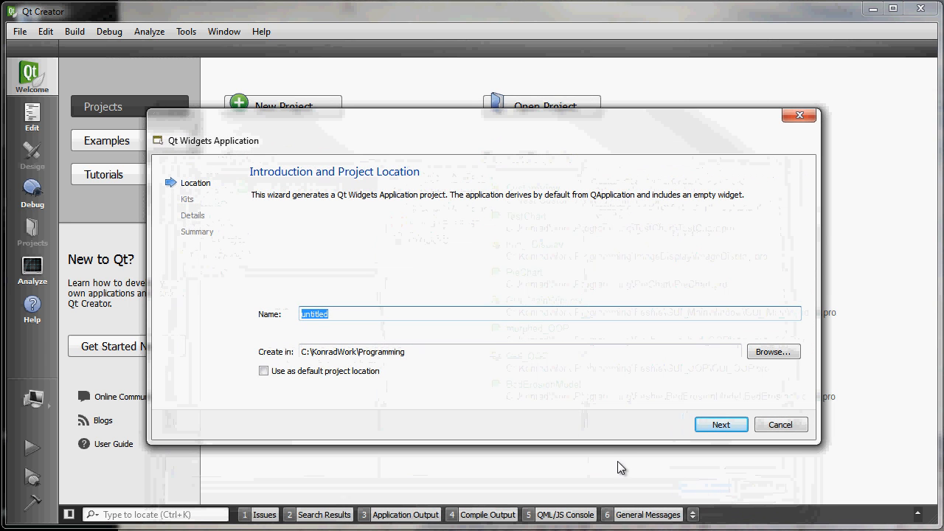
{"action": "type", "text": "v"}
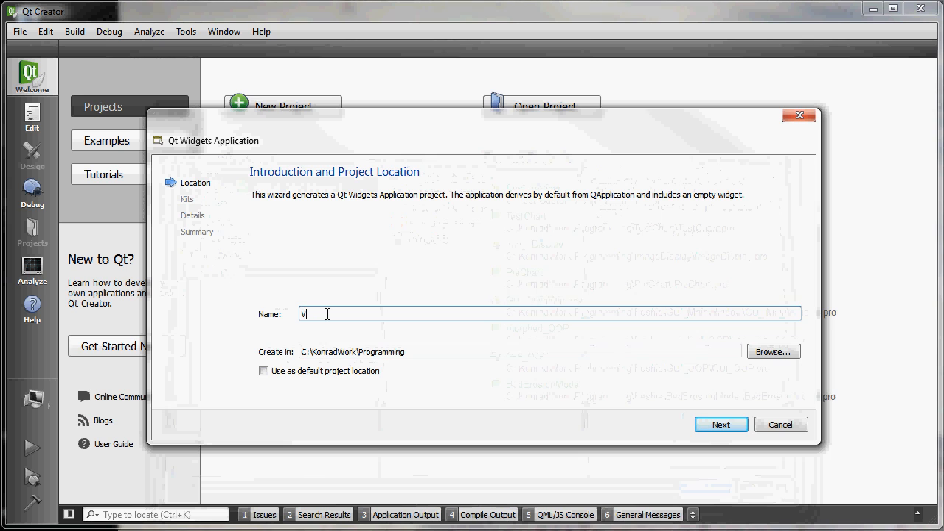
{"action": "type", "text": "iew"}
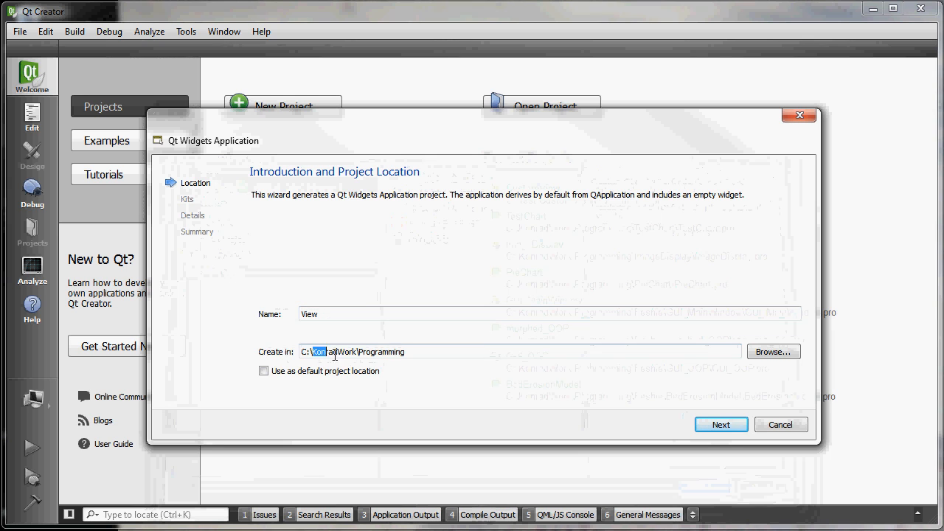
{"action": "type", "text": "C:\\Test"}
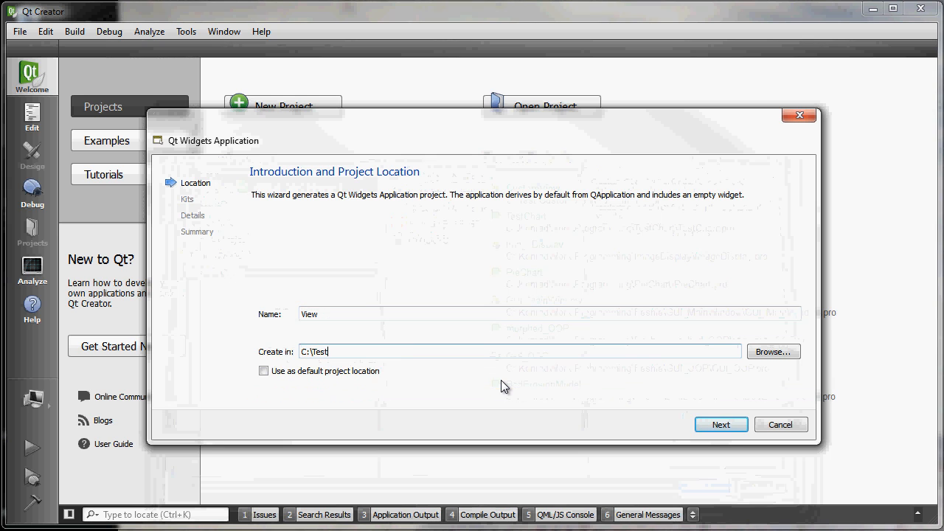
{"action": "left_click", "coordinate": [721, 424]}
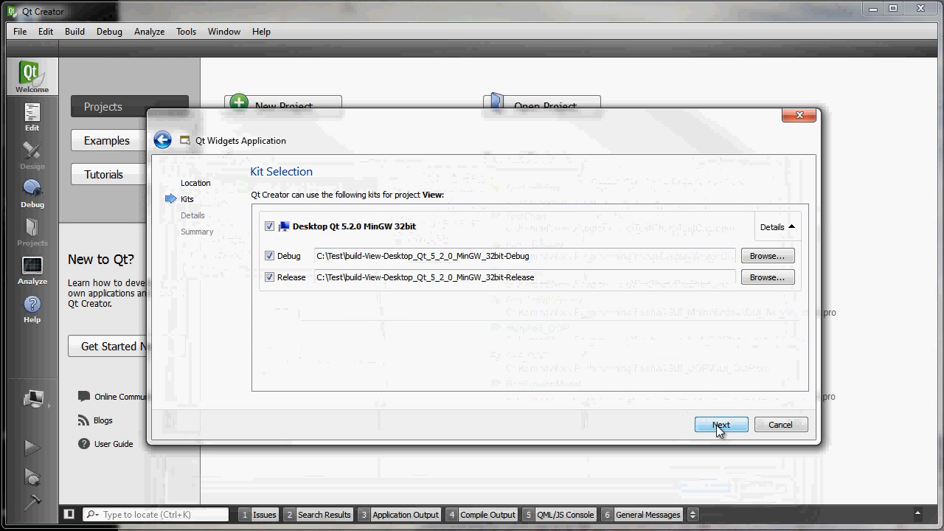
{"action": "left_click", "coordinate": [720, 424]}
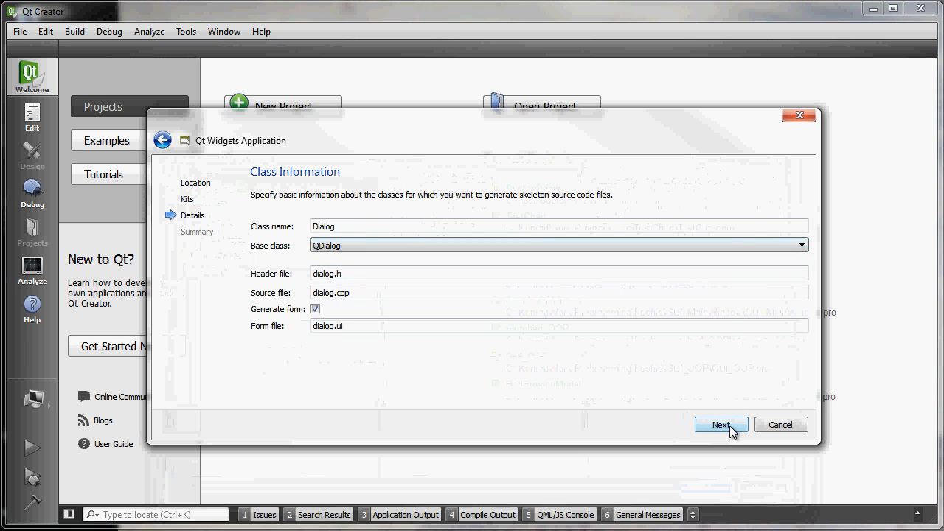
{"action": "left_click", "coordinate": [721, 424]}
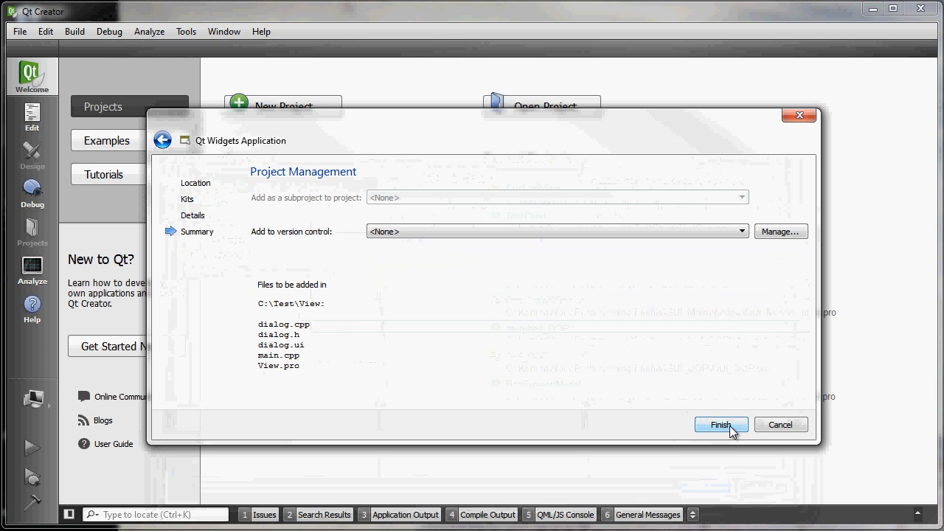
{"action": "left_click", "coordinate": [721, 424]}
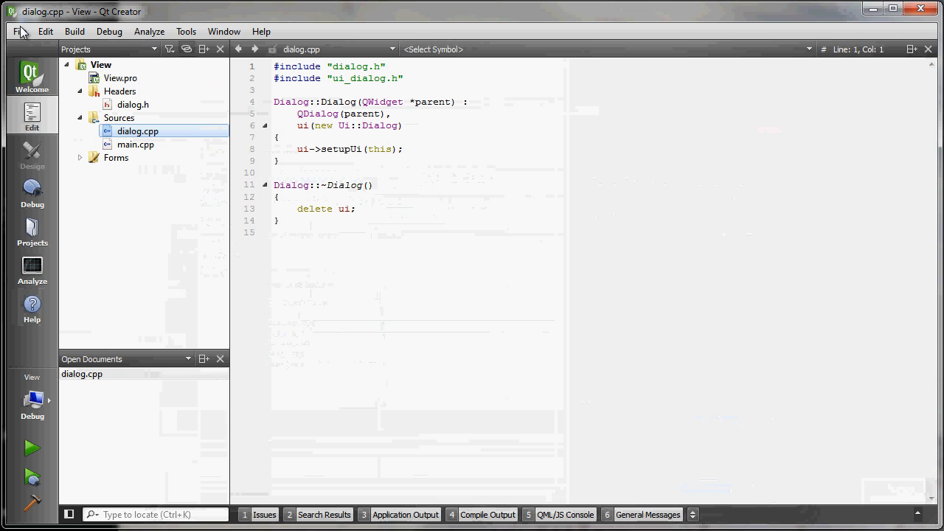
- Add a new C++ class named CustomView to the View project
{"action": "left_click", "coordinate": [45, 31]}
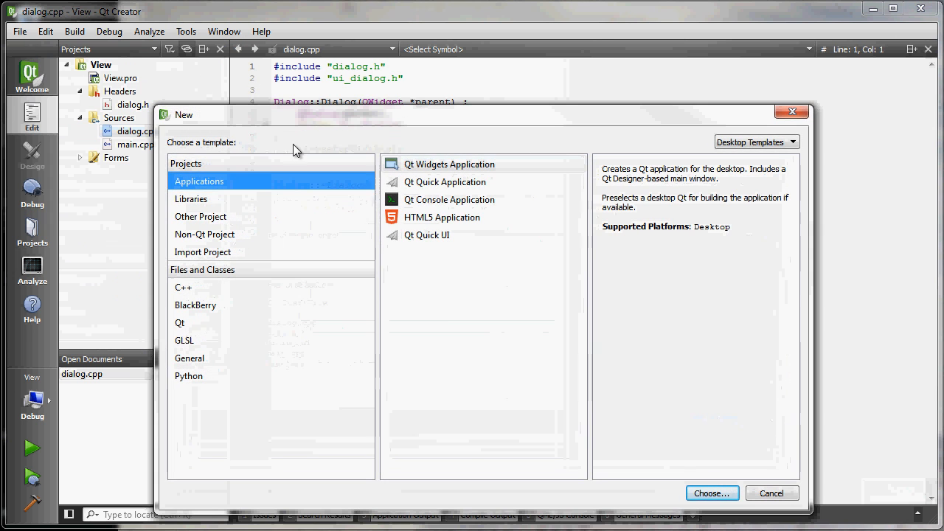
{"action": "left_click", "coordinate": [183, 287]}
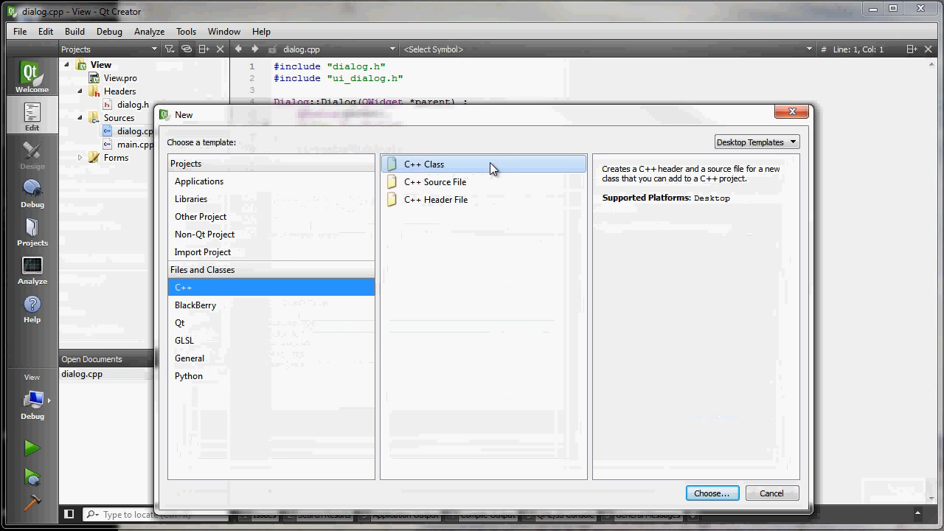
{"action": "left_click", "coordinate": [711, 492]}
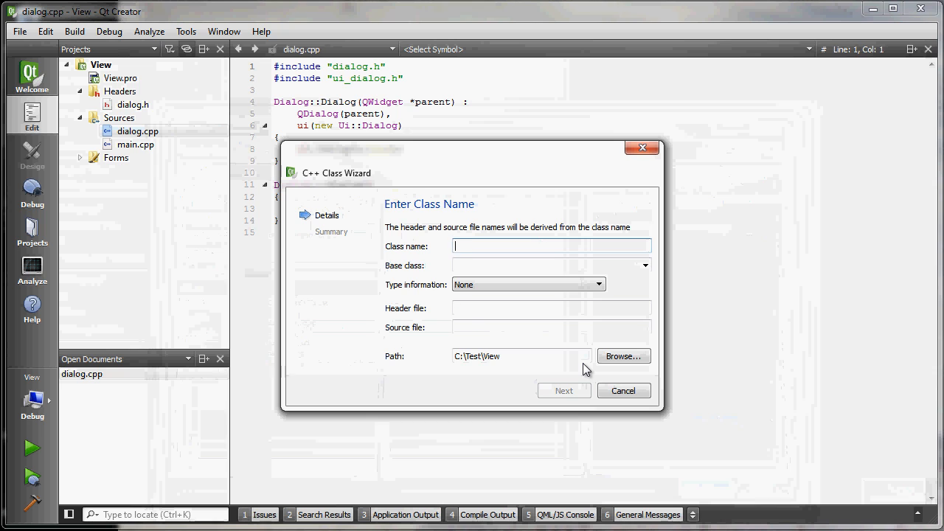
{"action": "type", "text": "CustomView"}
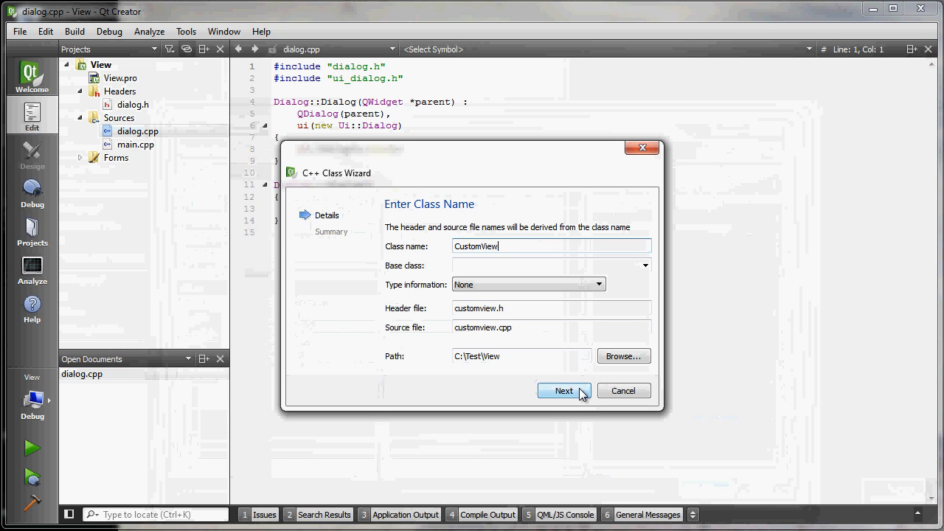
{"action": "left_click", "coordinate": [563, 391]}
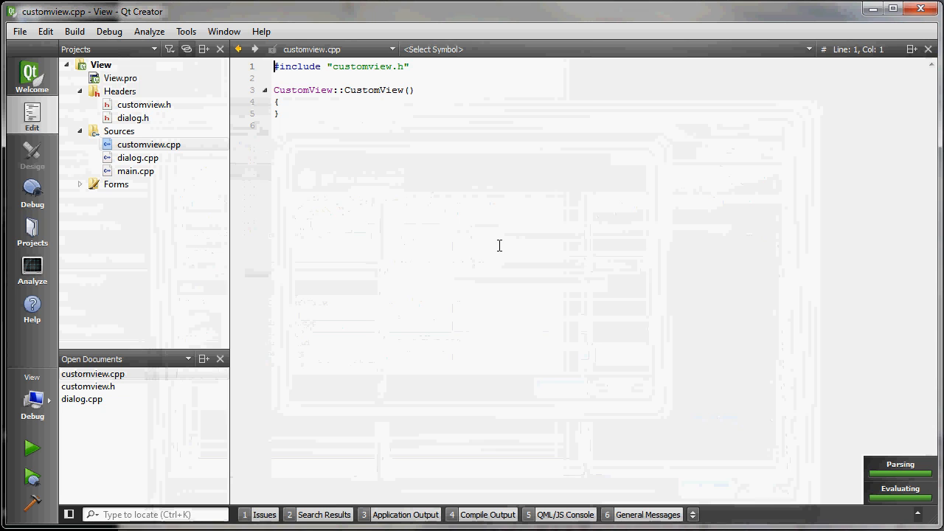
{"action": "mouse_move", "coordinate": [312, 136]}
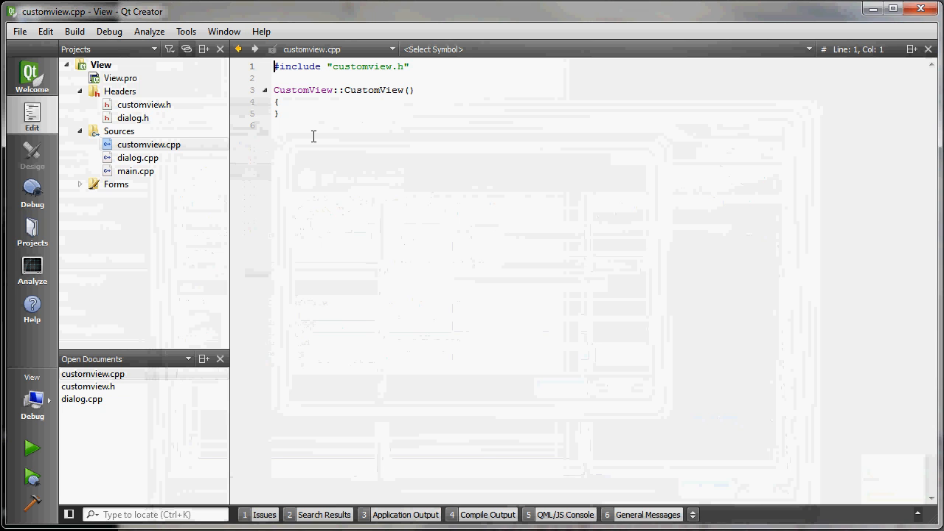
- Add #include <QGraphicsView>, <QtWidgets> and <QWidget> at the top of customview.h
{"action": "left_click", "coordinate": [144, 104]}
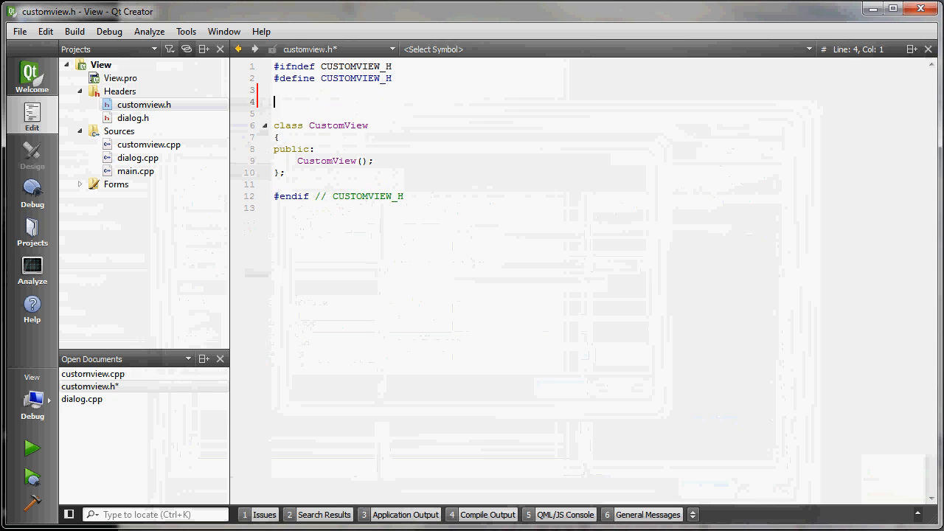
{"action": "type", "text": "#include <"}
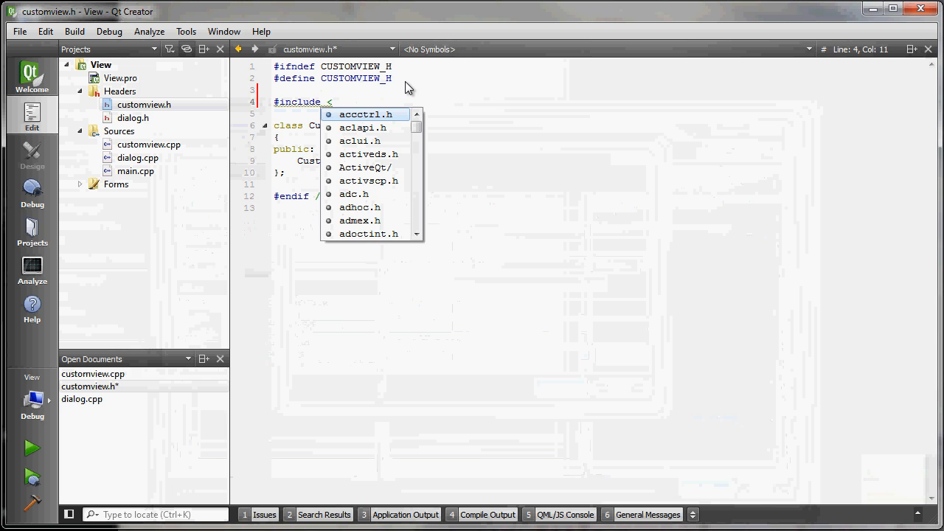
{"action": "type", "text": "QGraphicsView>"}
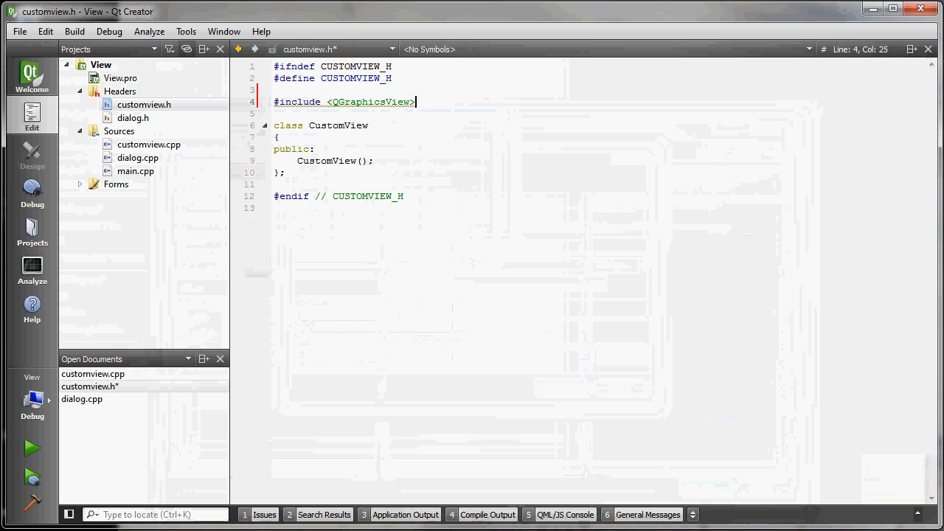
{"action": "type", "text": "#include <"}
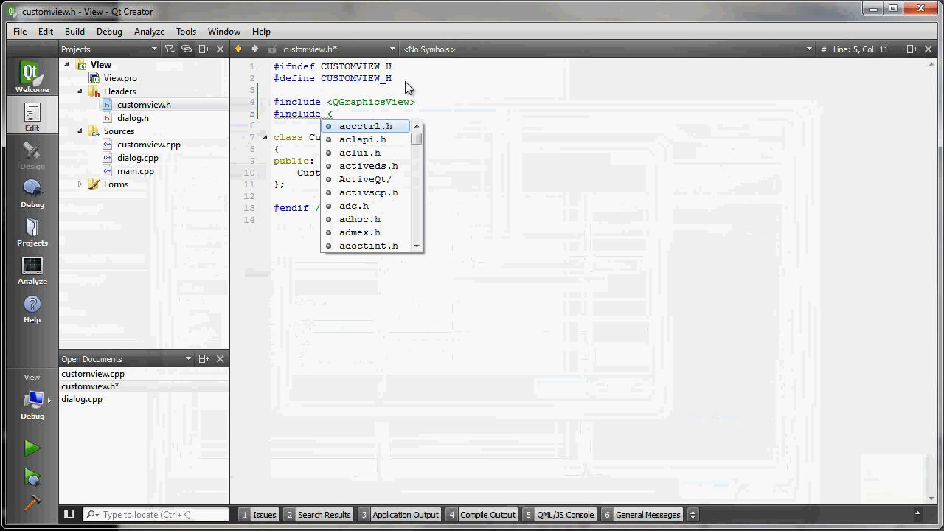
{"action": "type", "text": "QtWidgets>"}
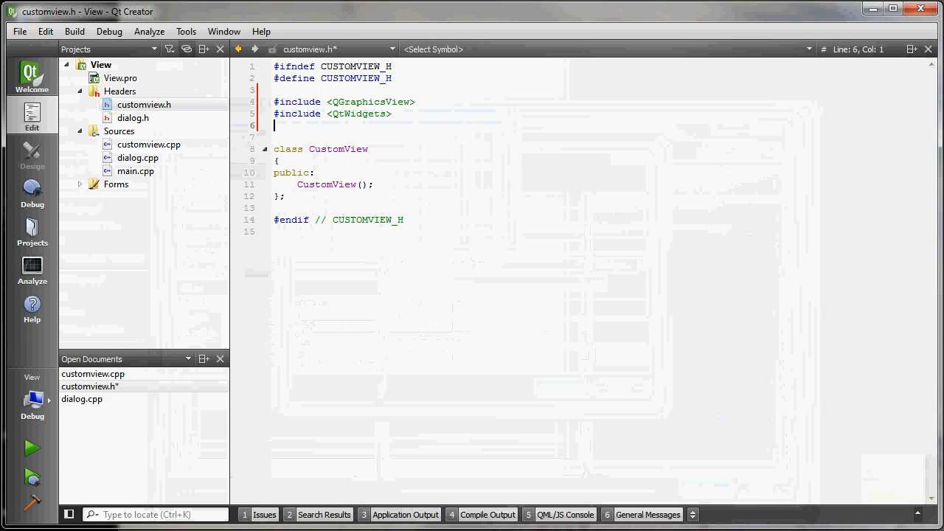
{"action": "type", "text": "#include <QWidget>"}
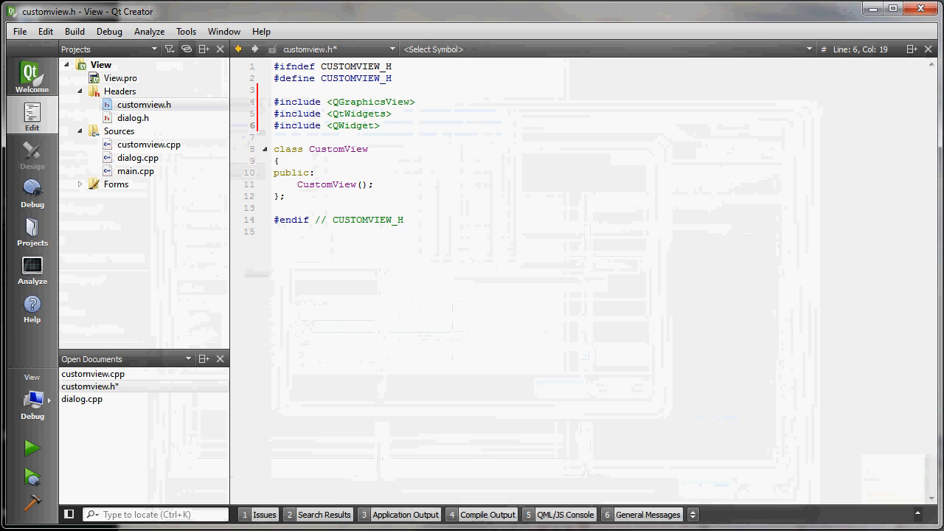
- Make the CustomView class declaration publicly inherit QGraphicsView
{"action": "left_click", "coordinate": [400, 148]}
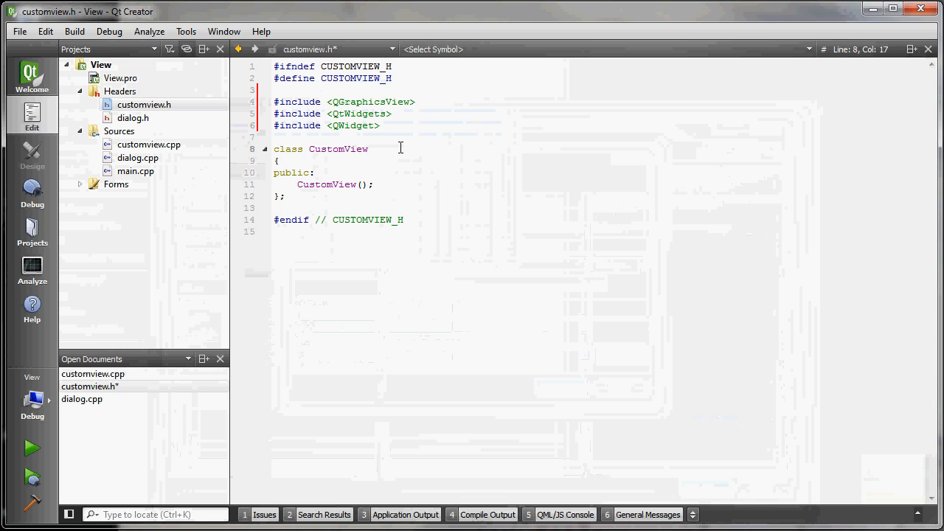
{"action": "type", "text": ":"}
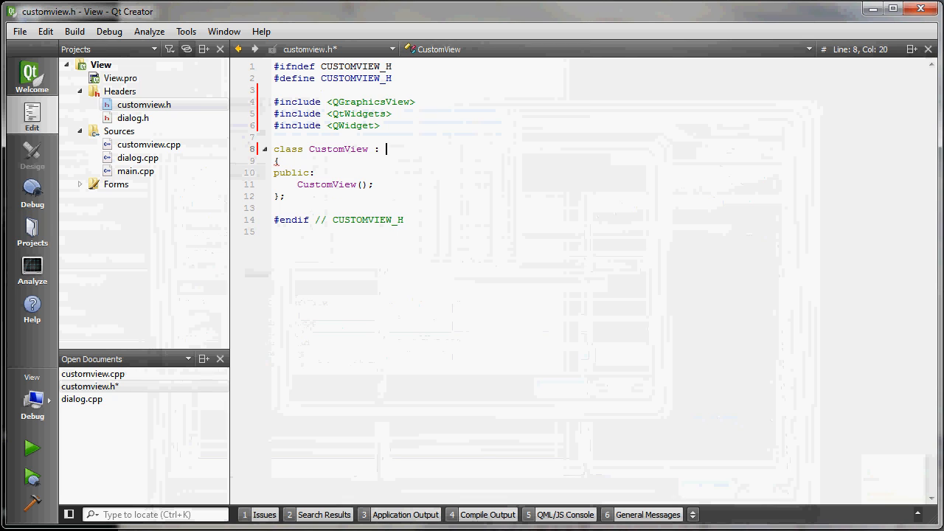
{"action": "type", "text": "public QG"}
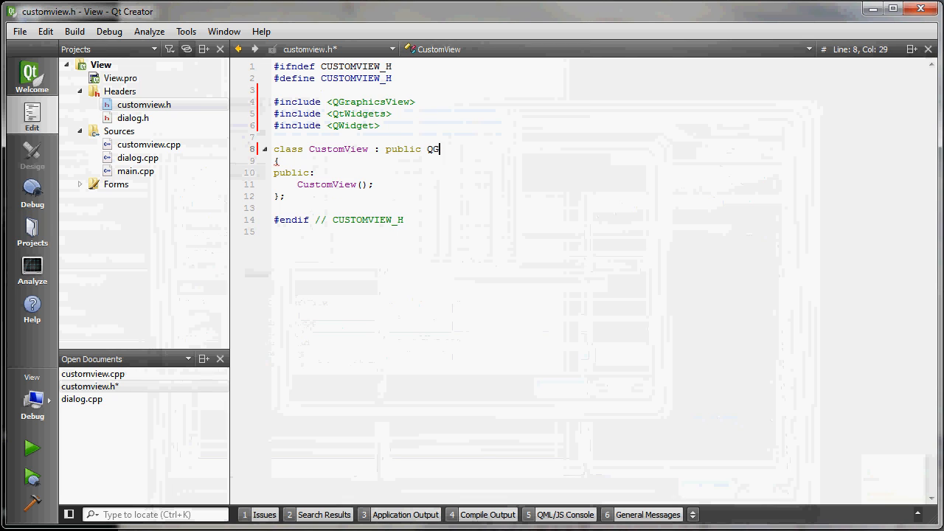
{"action": "type", "text": "rapics"}
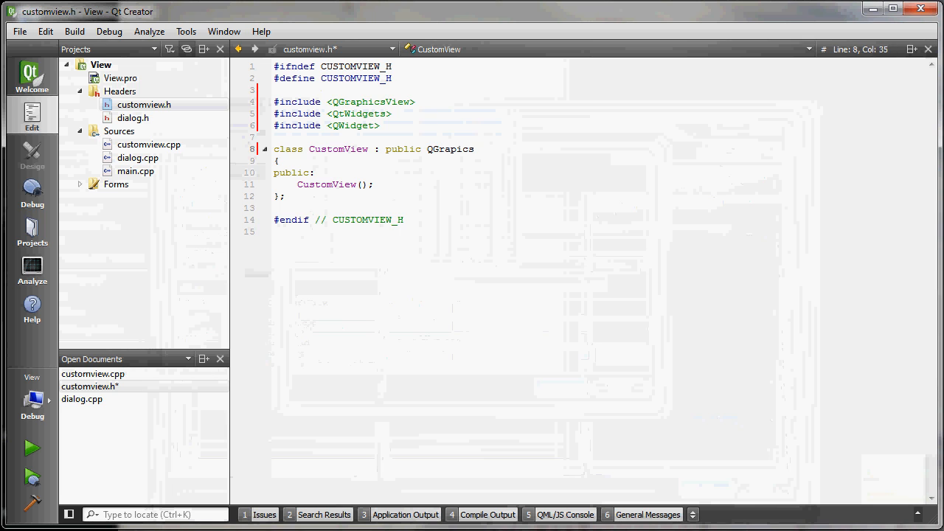
{"action": "type", "text": "Graph"}
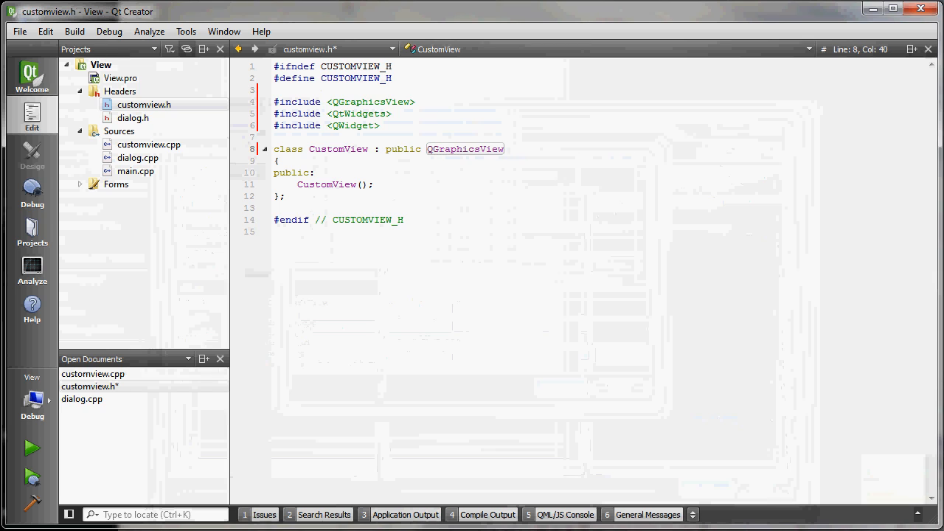
{"action": "mouse_move", "coordinate": [473, 157]}
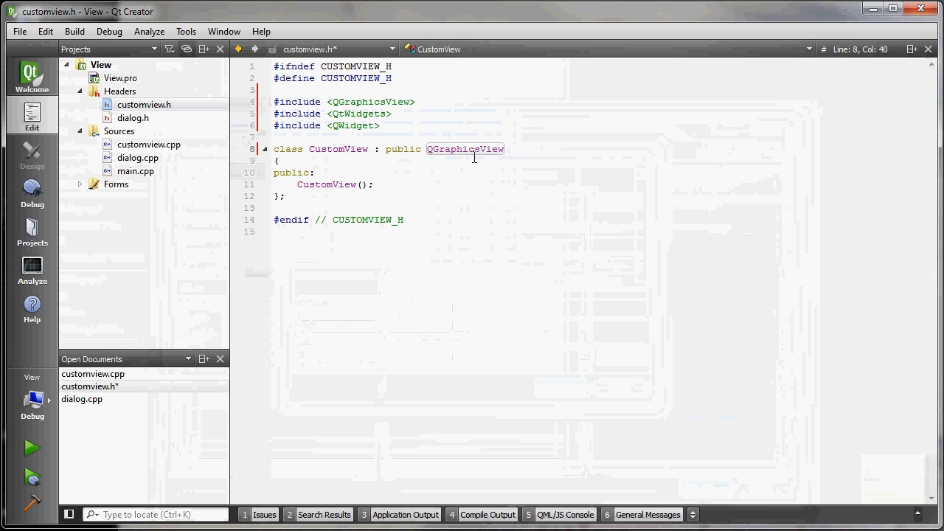
{"action": "mouse_move", "coordinate": [360, 184]}
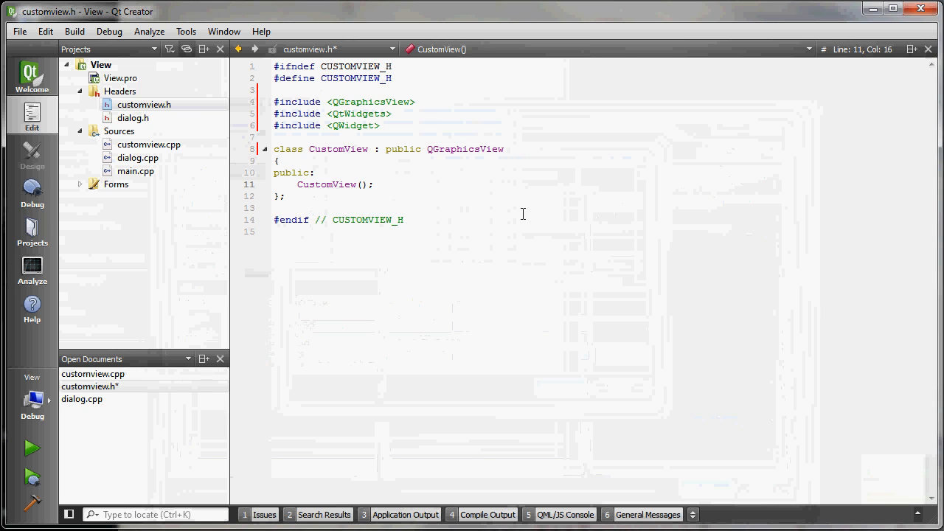
- Change the constructor declaration to CustomView(QWidget* parent = 0)
{"action": "type", "text": "QW"}
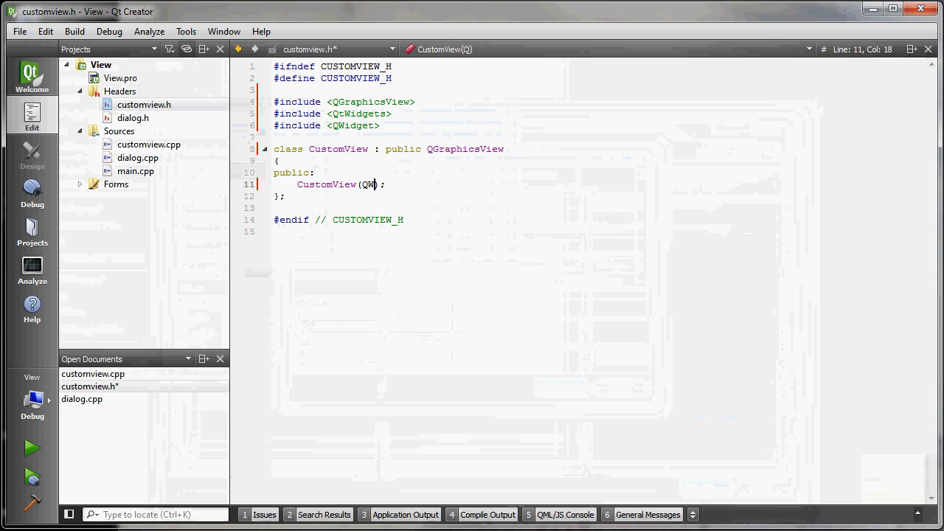
{"action": "type", "text": "idget"}
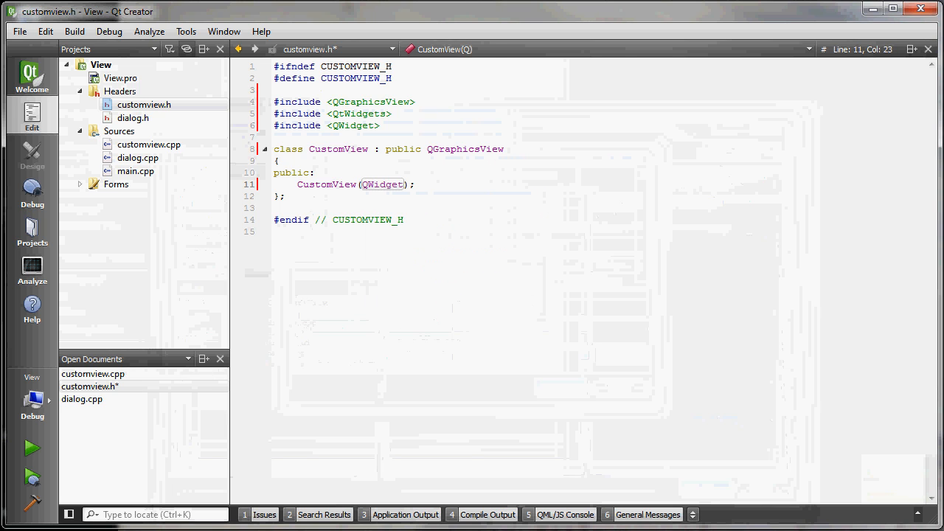
{"action": "type", "text": "* parent = 0"}
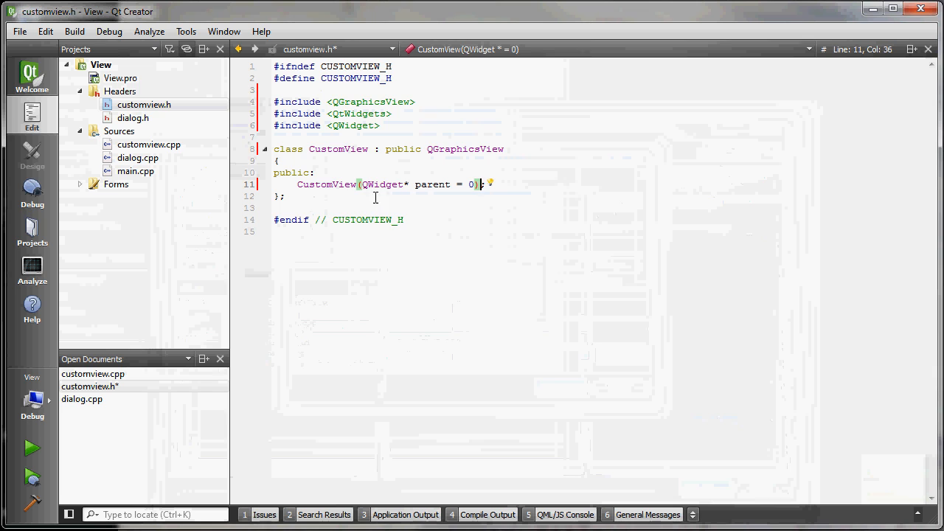
{"action": "mouse_move", "coordinate": [485, 183]}
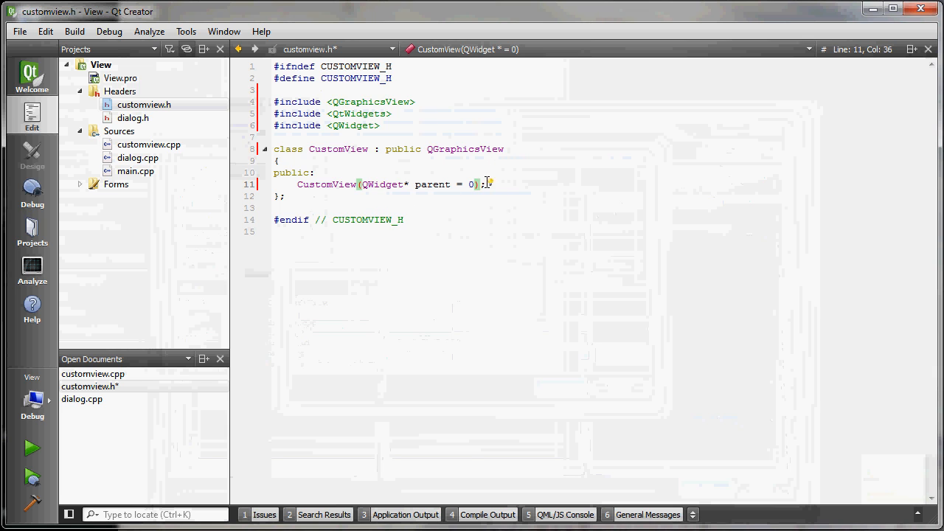
- In customview.cpp, give the constructor QWidget *parent and initializer QGraphicsView(parent)
{"action": "left_click", "coordinate": [149, 144]}
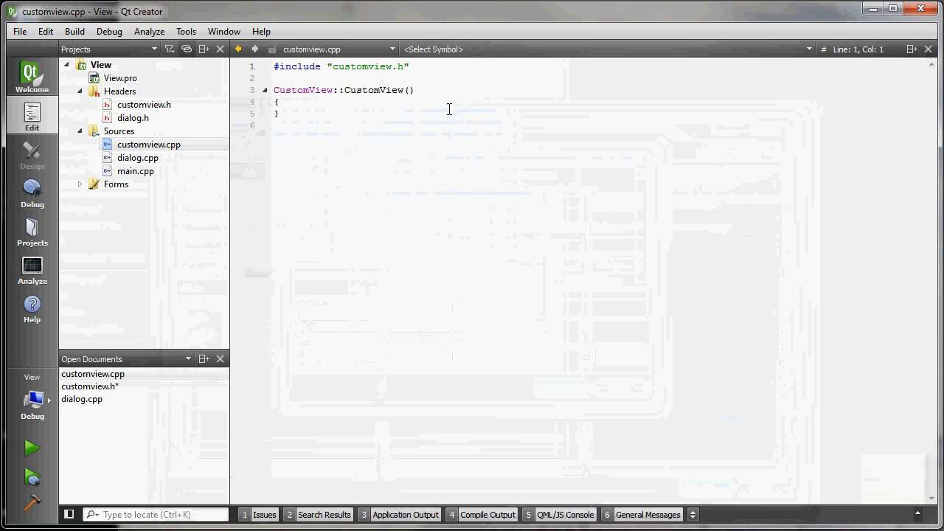
{"action": "type", "text": "Q"}
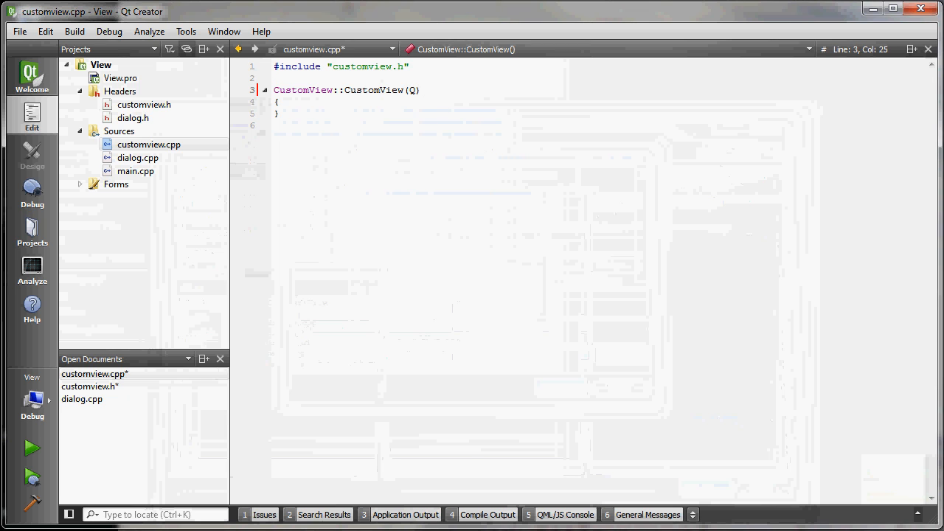
{"action": "type", "text": "QWidget"}
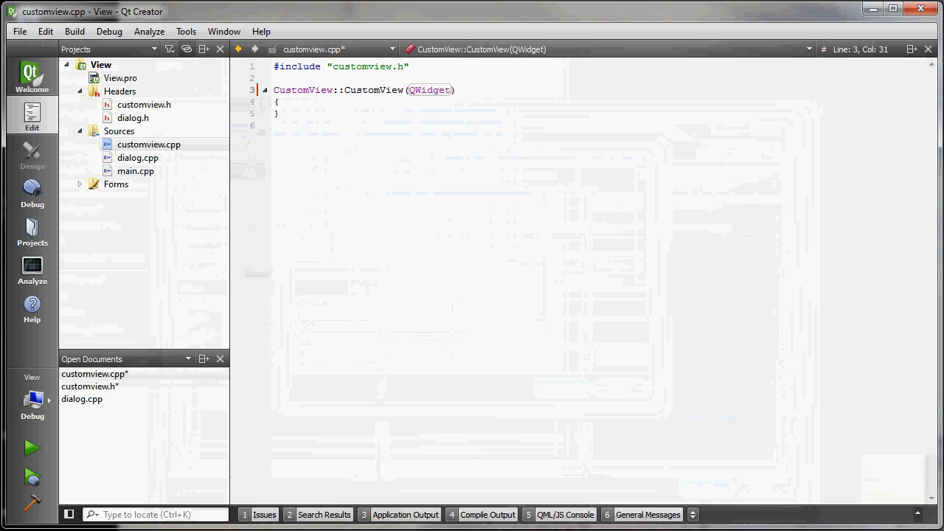
{"action": "type", "text": "*parent"}
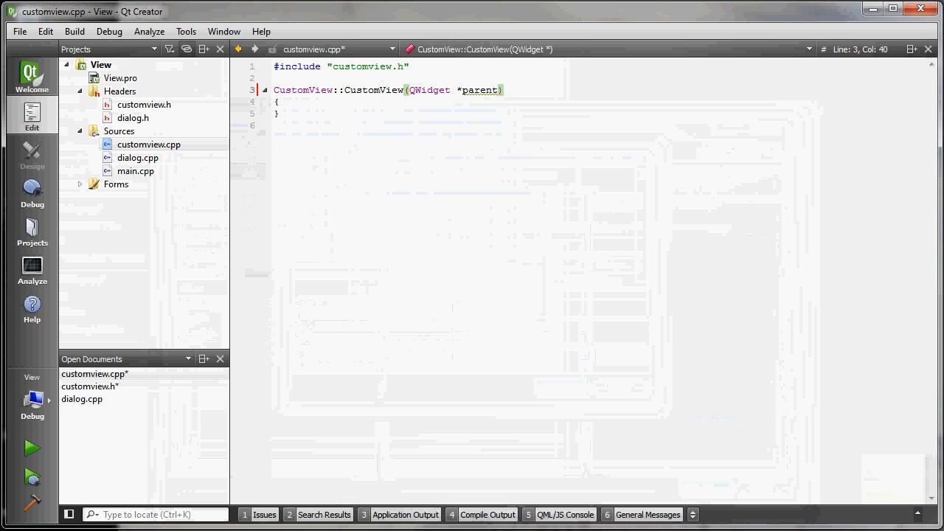
{"action": "type", "text": ": Q"}
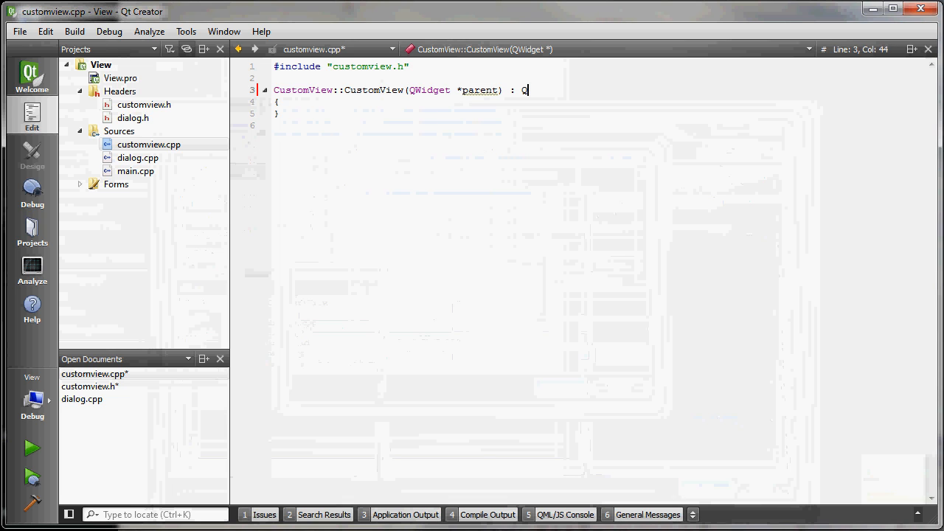
{"action": "type", "text": "GraphicsV"}
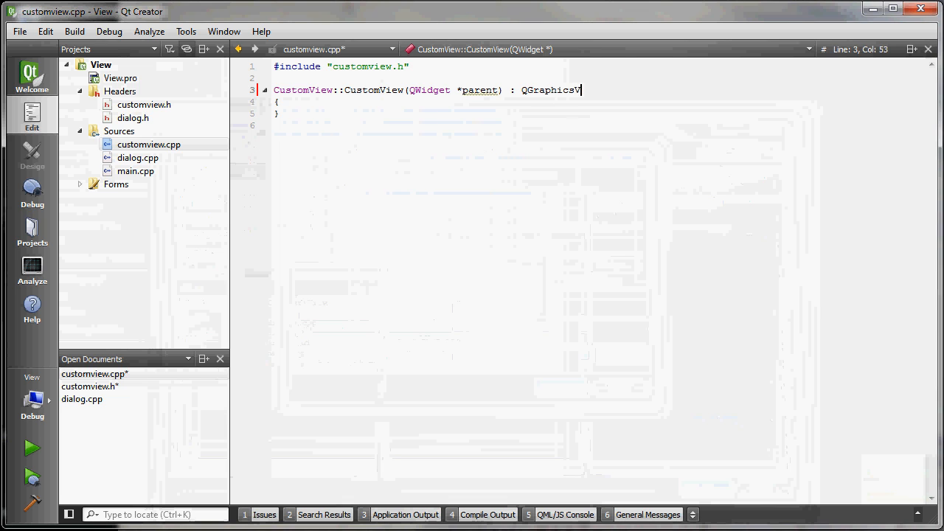
{"action": "type", "text": "iew9"}
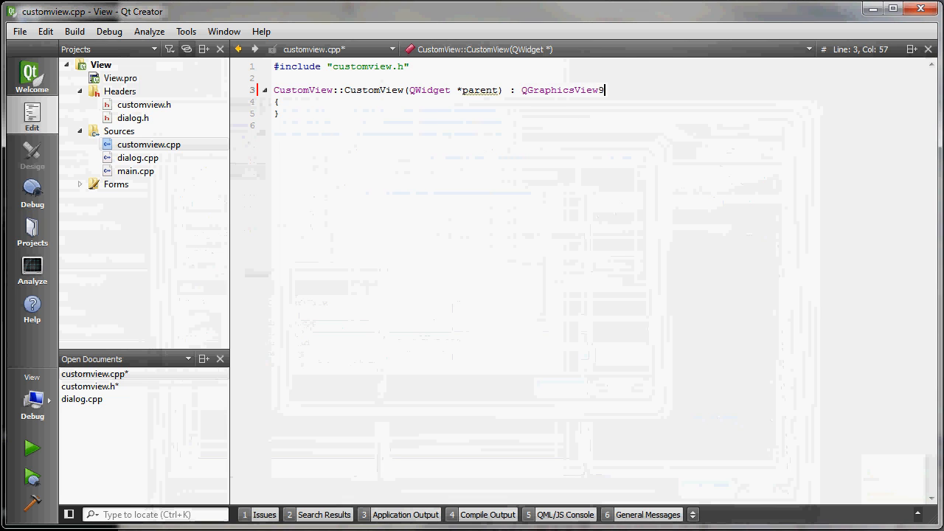
{"action": "type", "text": "("}
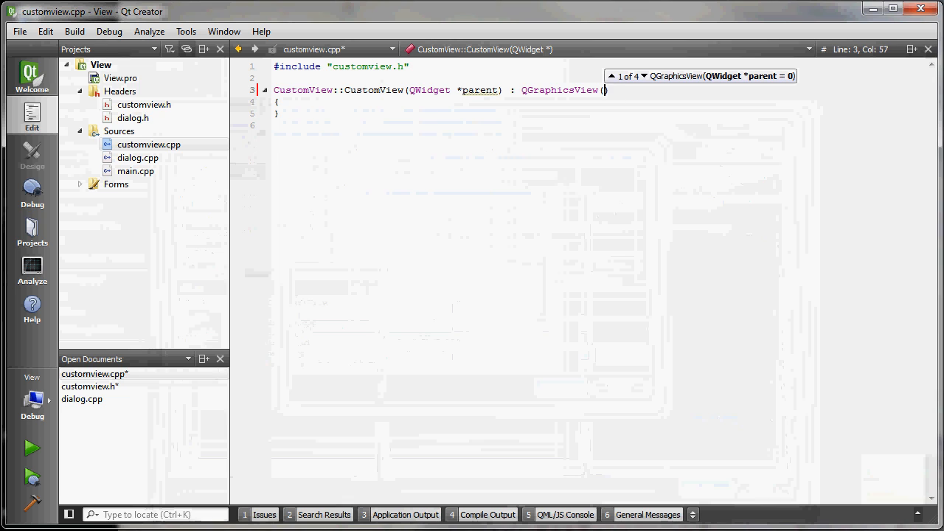
{"action": "type", "text": "parent"}
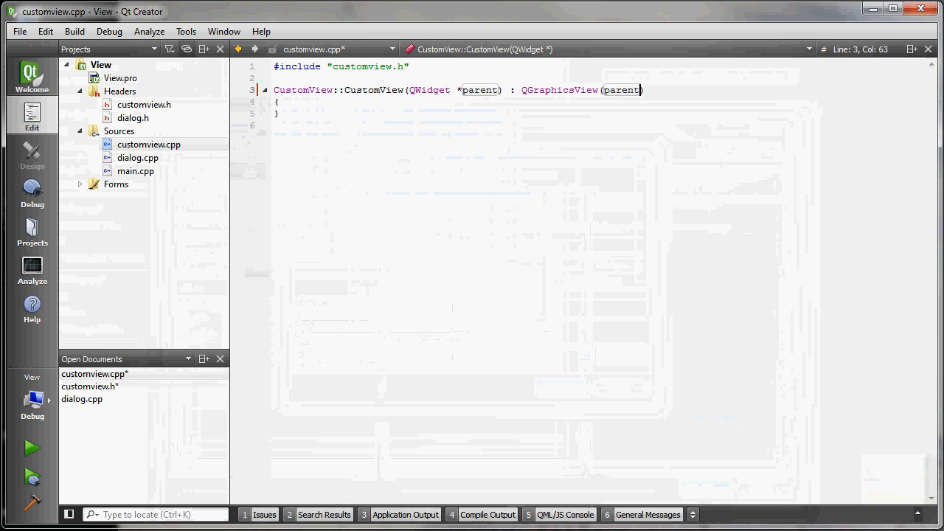
- Declare protected: virtual void wheelEvent(QWheelEvent *event) in customview.h
{"action": "left_click", "coordinate": [144, 104]}
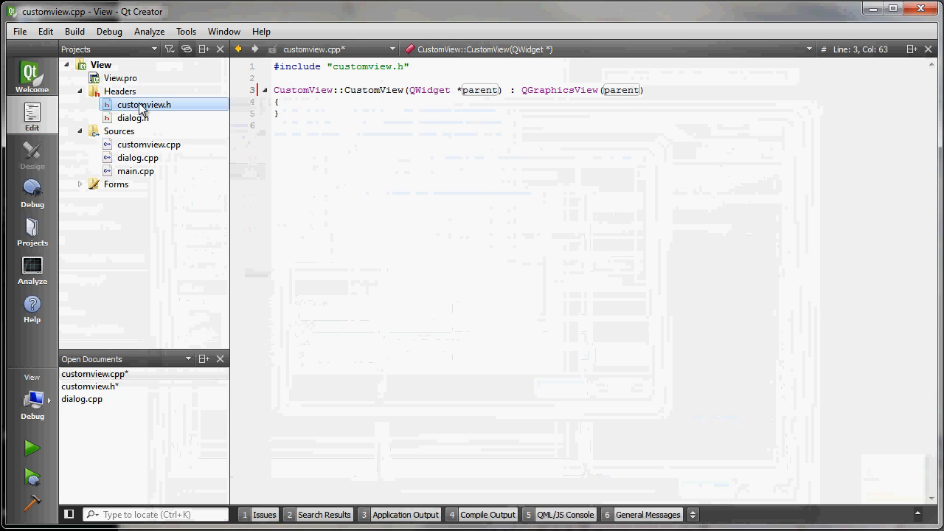
{"action": "left_click", "coordinate": [144, 104]}
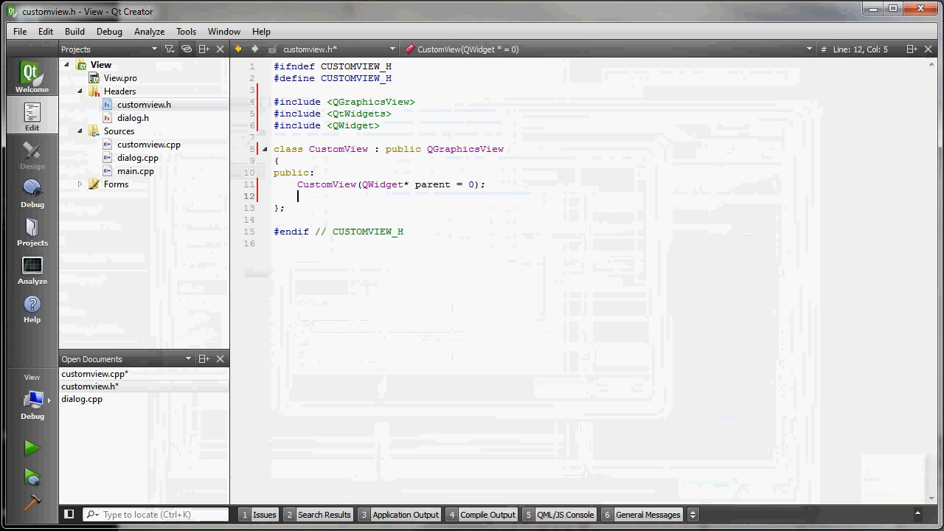
{"action": "type", "text": "protected:"}
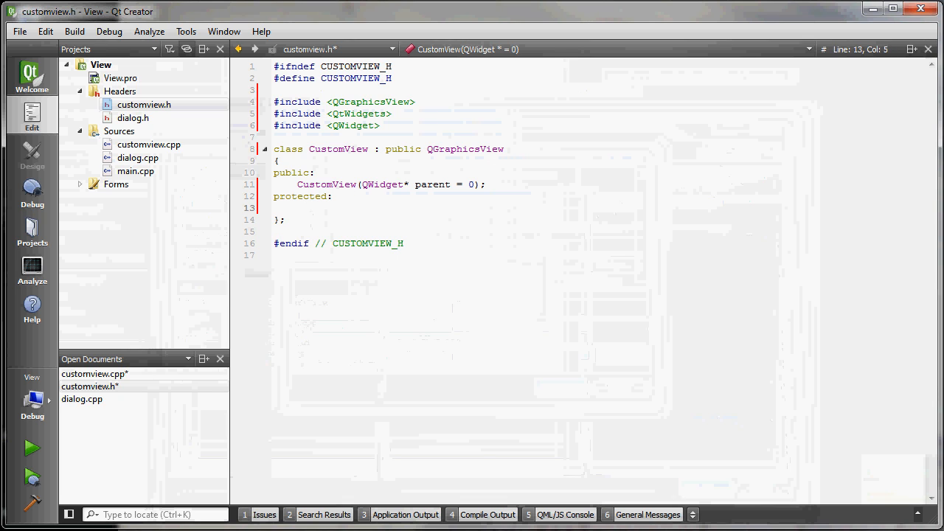
{"action": "type", "text": "virtural"}
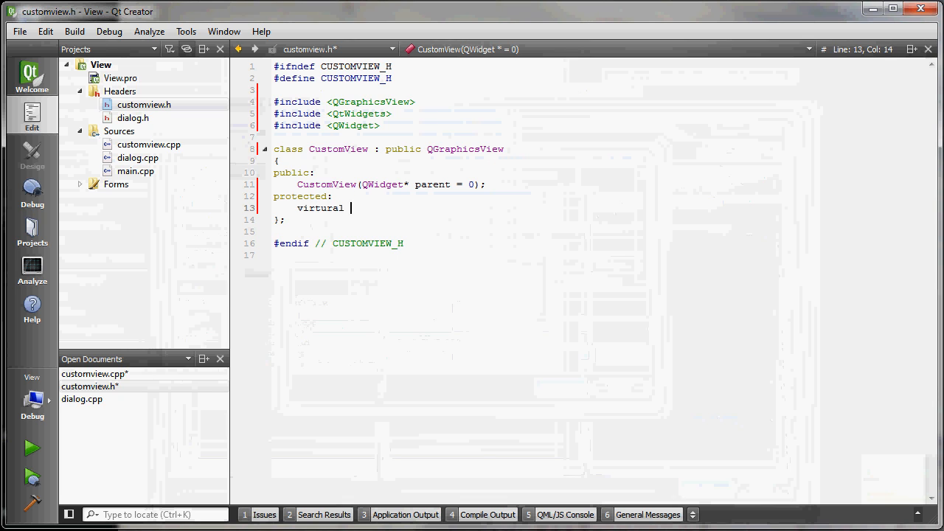
{"action": "type", "text": "voi"}
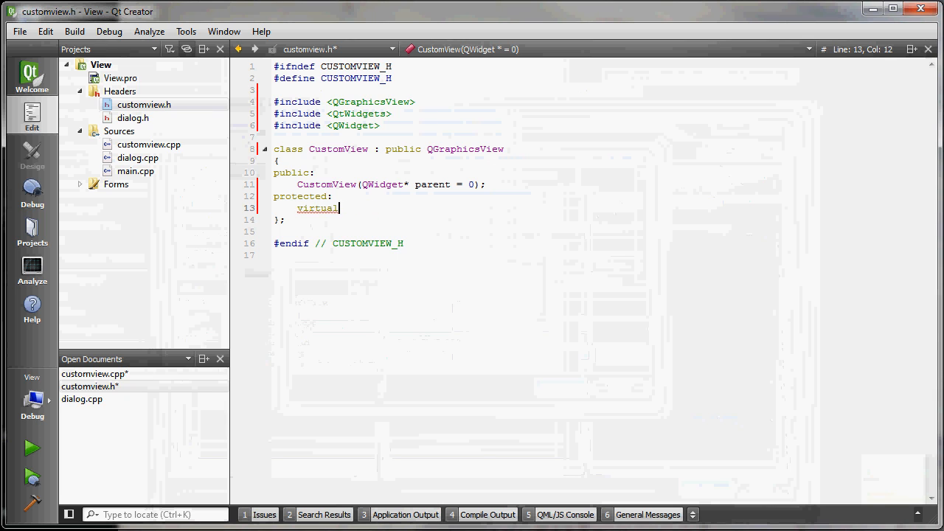
{"action": "type", "text": "void"}
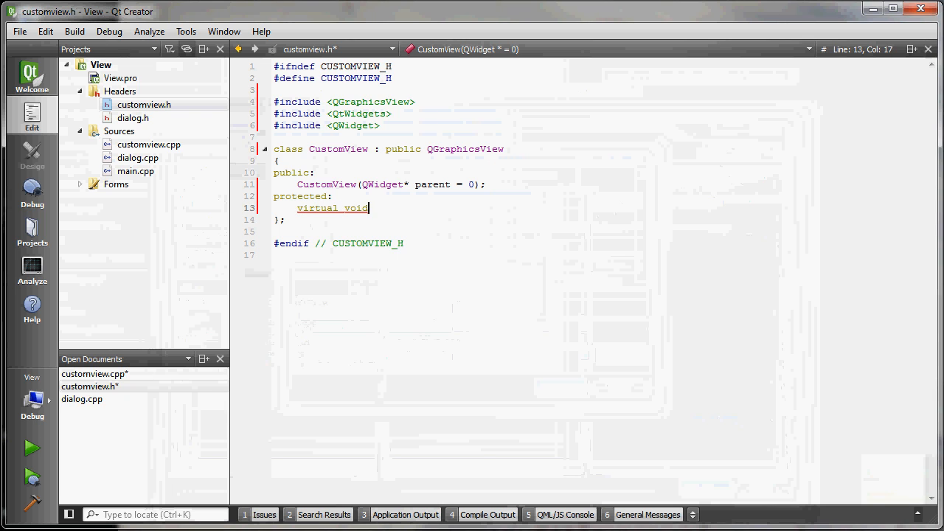
{"action": "type", "text": "wheelevent(QWheelEvent *event);"}
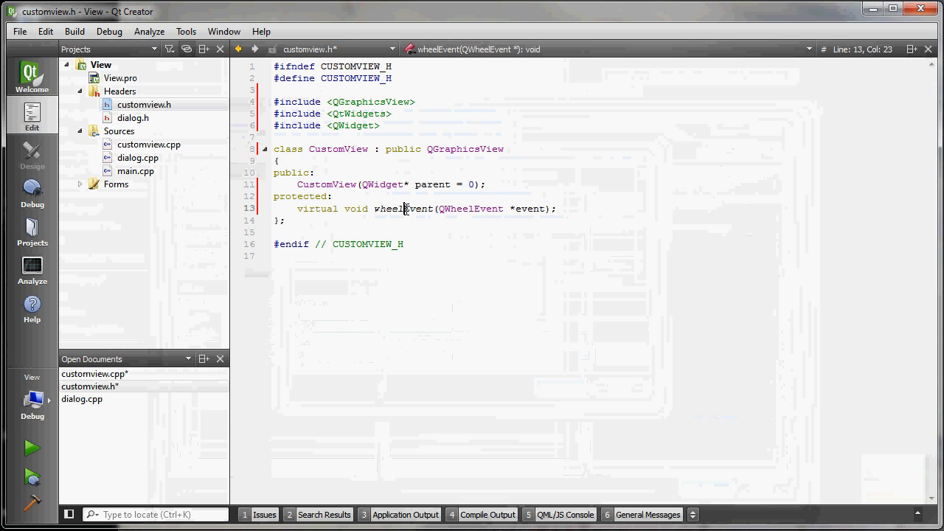
- Generate the empty CustomView::wheelEvent definition via Refactor > Add Definition
{"action": "right_click", "coordinate": [404, 208]}
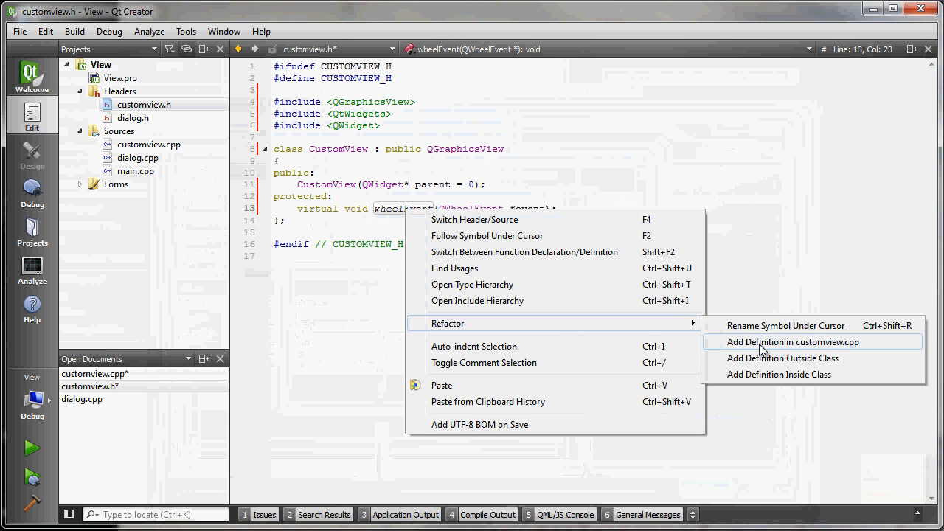
{"action": "left_click", "coordinate": [792, 341]}
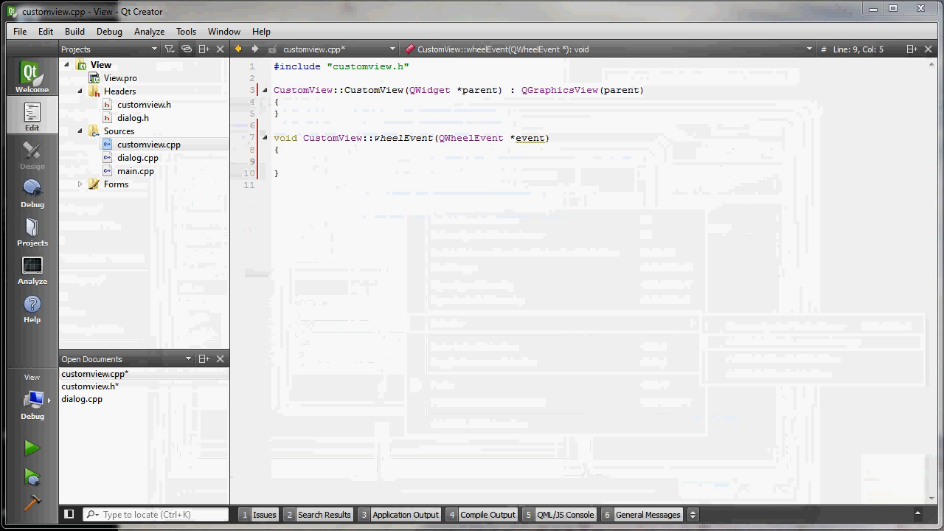
- Call setTransformationAnchor(QGraphicsView::AnchorUnderMouse) in the wheelEvent body
{"action": "left_click", "coordinate": [298, 162]}
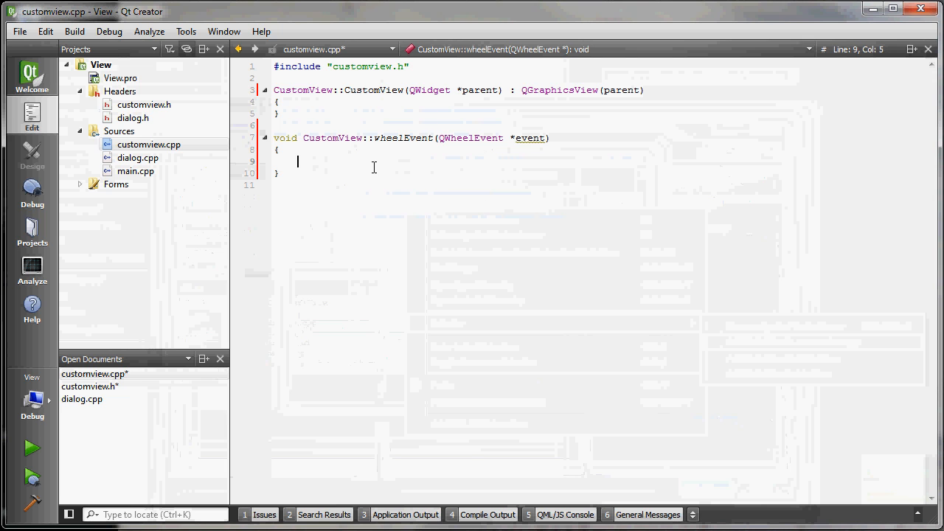
{"action": "mouse_move", "coordinate": [787, 179]}
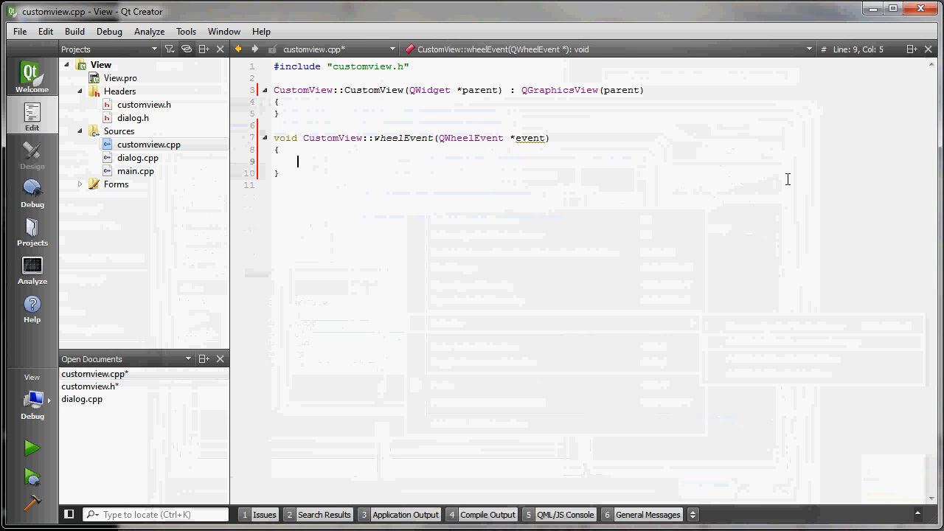
{"action": "type", "text": "setTran"}
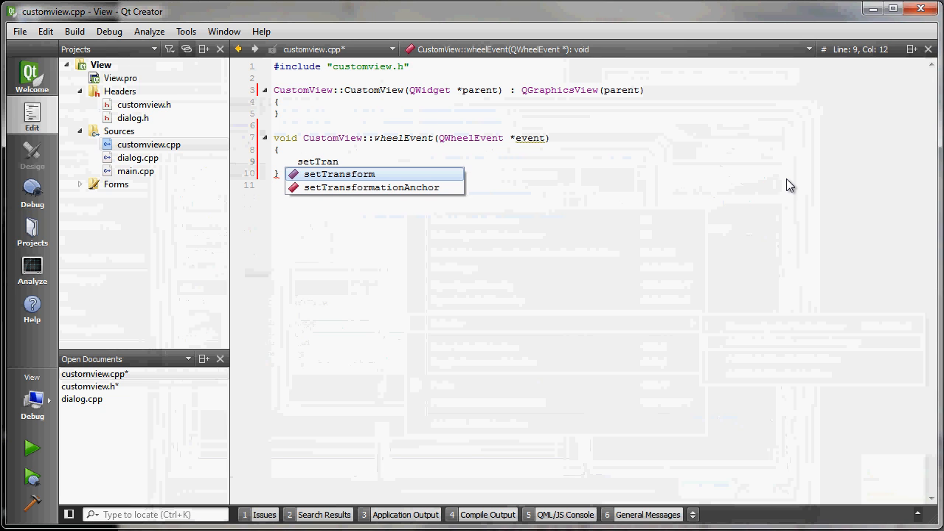
{"action": "double_click", "coordinate": [374, 187]}
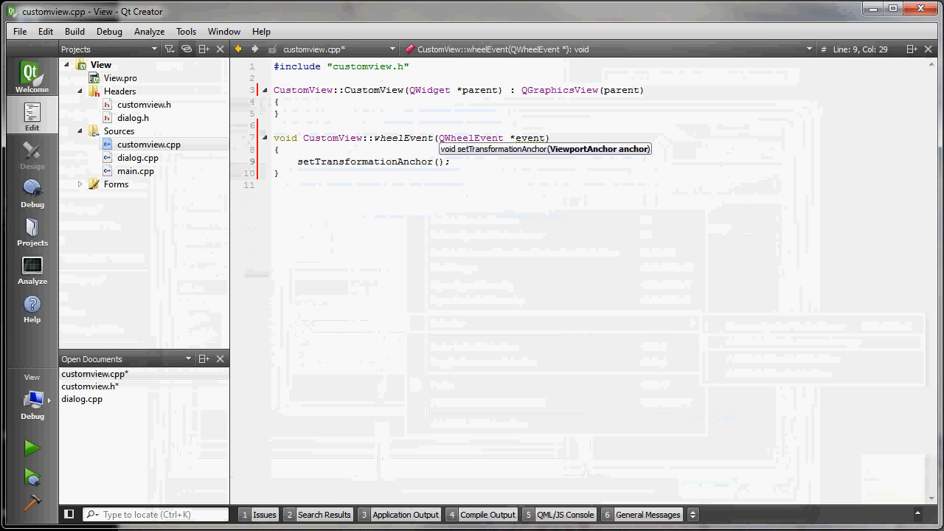
{"action": "type", "text": "QGraphicsView::AnchorUnderMouse"}
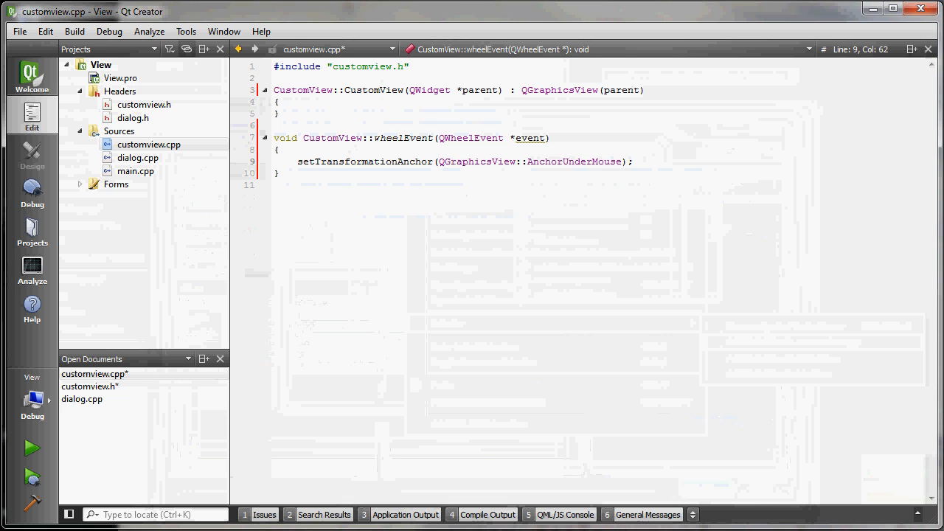
- Declare double scaleFactor = 1.15; in wheelEvent
{"action": "type", "text": "d"}
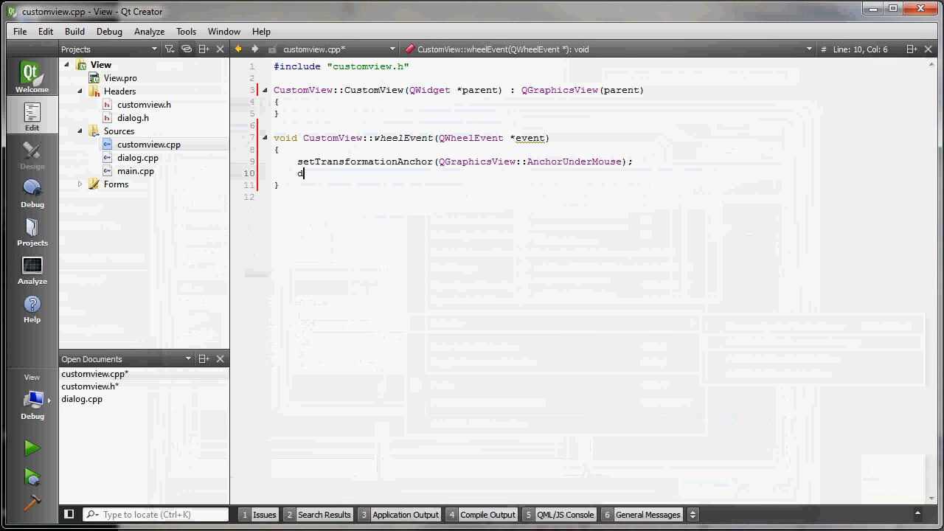
{"action": "type", "text": "ouble sca"}
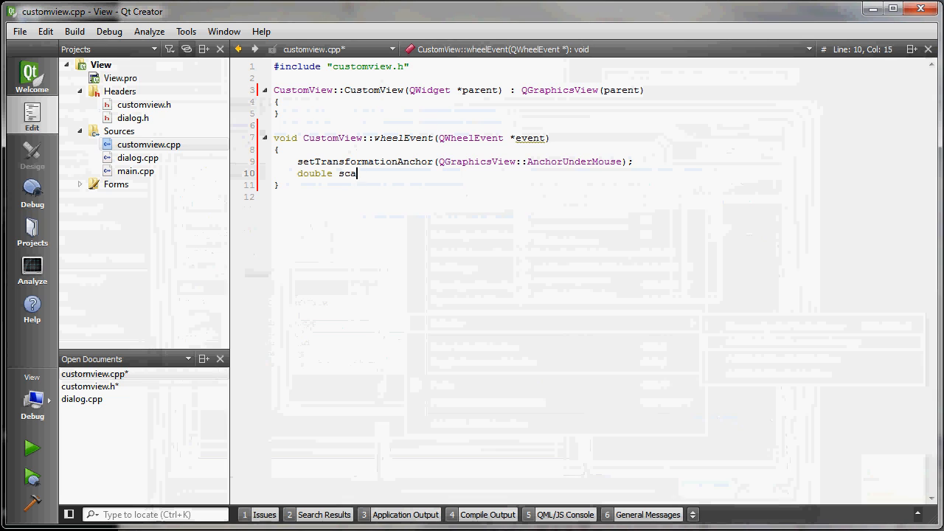
{"action": "type", "text": "leF"}
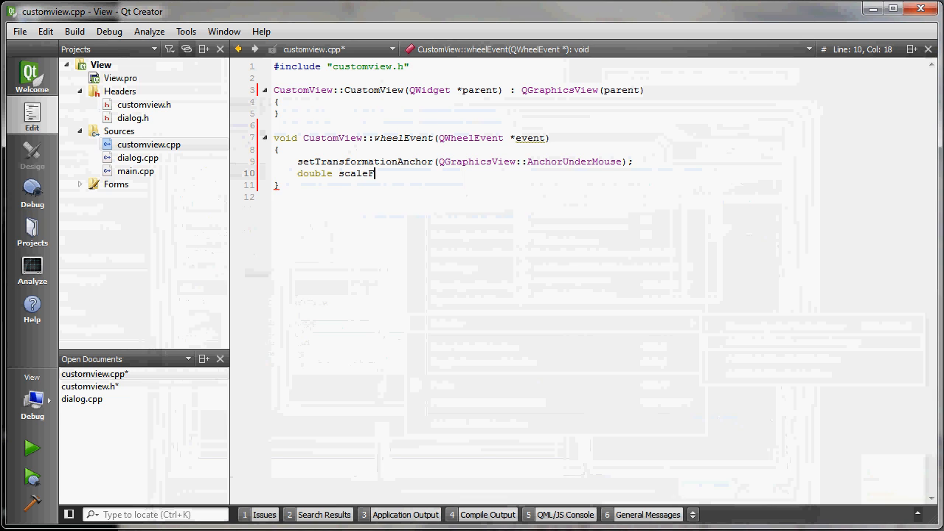
{"action": "type", "text": "actor ="}
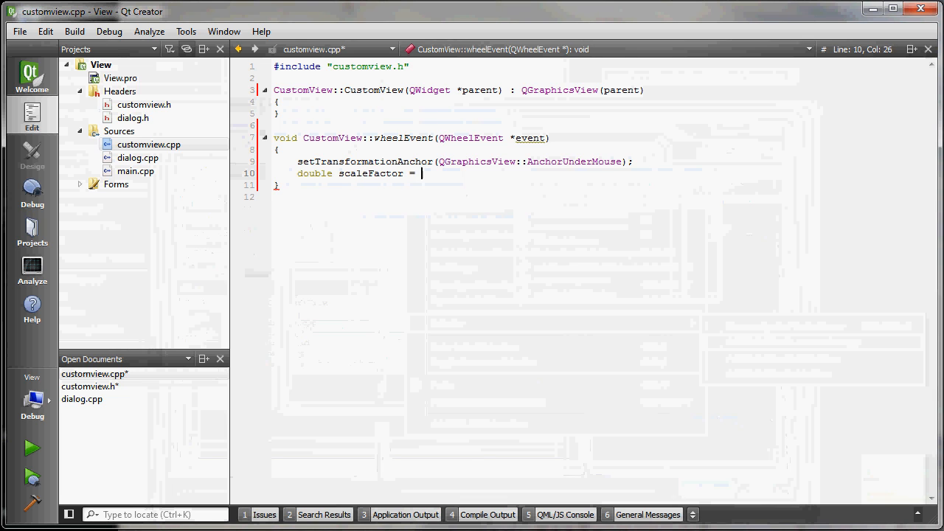
{"action": "type", "text": "1.15"}
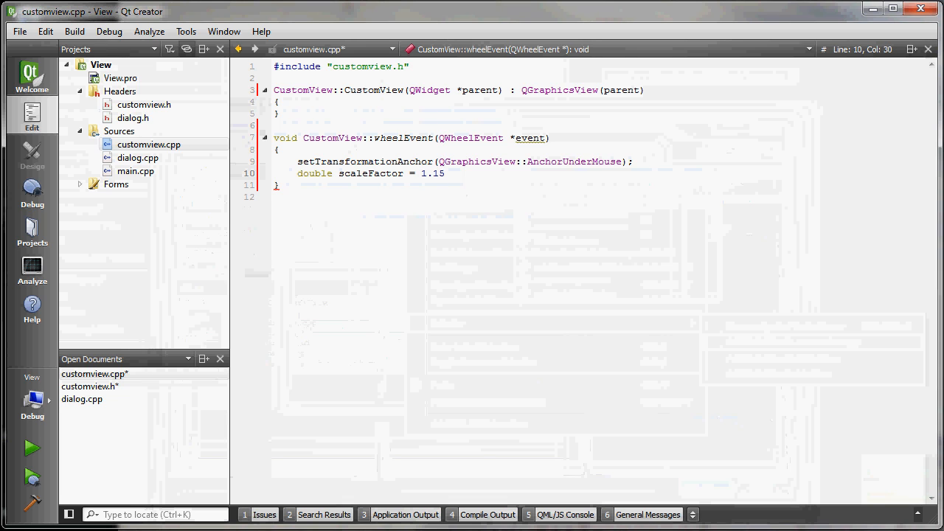
{"action": "type", "text": ";"}
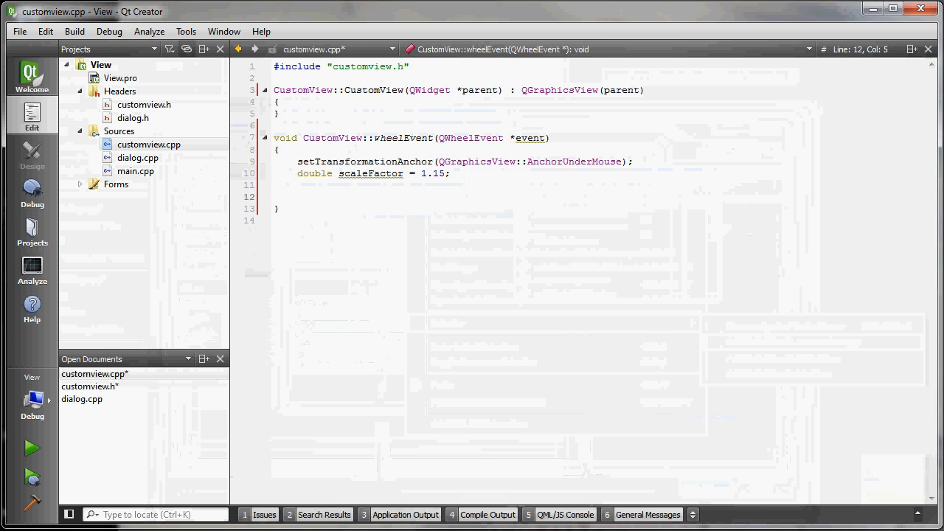
- Add if (event->delta() > 0) scaling by scale(scaleFactor, scaleFactor)
{"action": "type", "text": "if"}
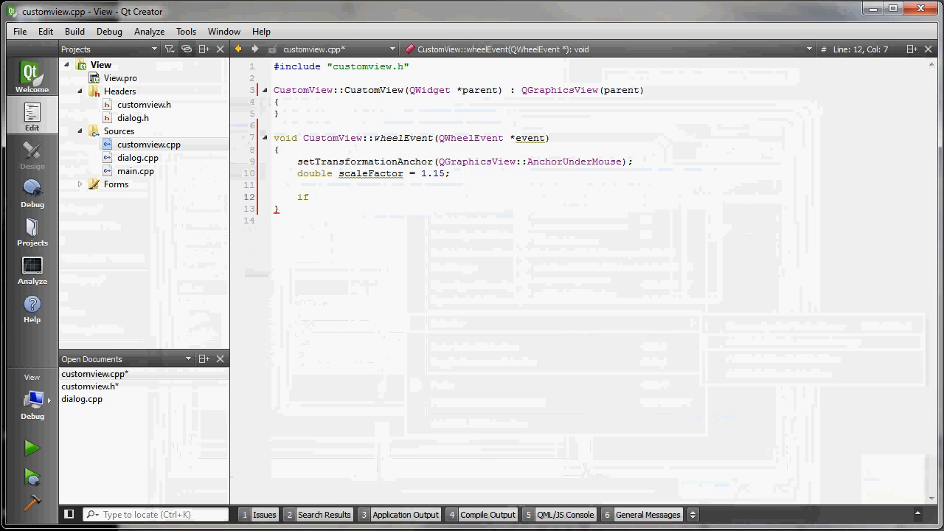
{"action": "type", "text": "(event)"}
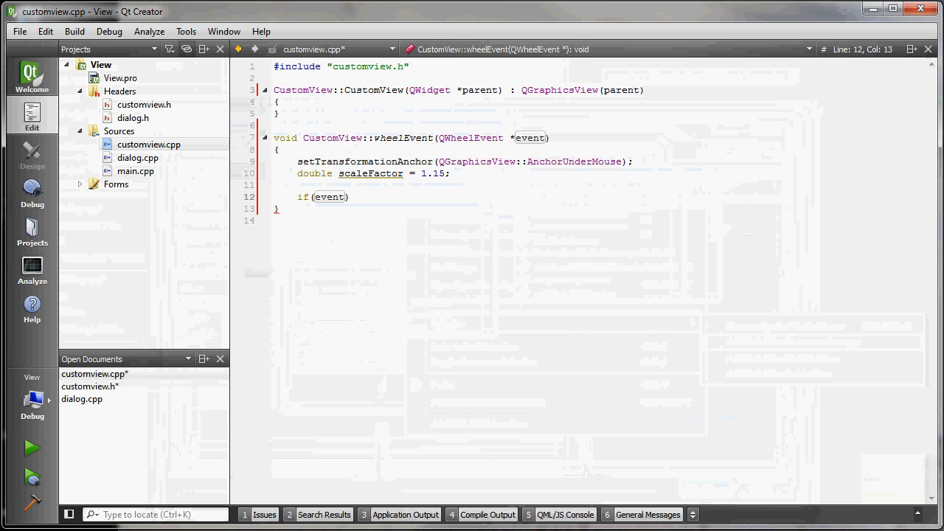
{"action": "type", "text": "->delta()"}
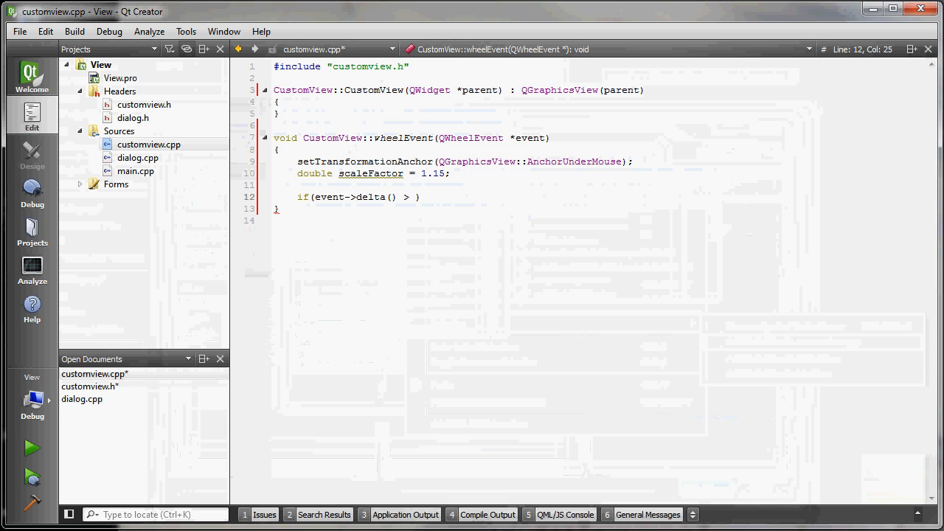
{"action": "type", "text": "0"}
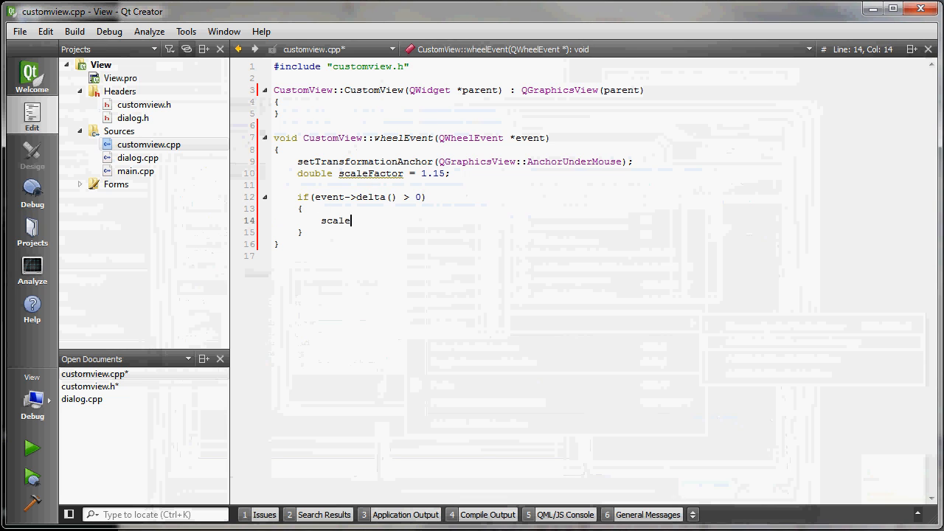
{"action": "type", "text": "(scaleFactor"}
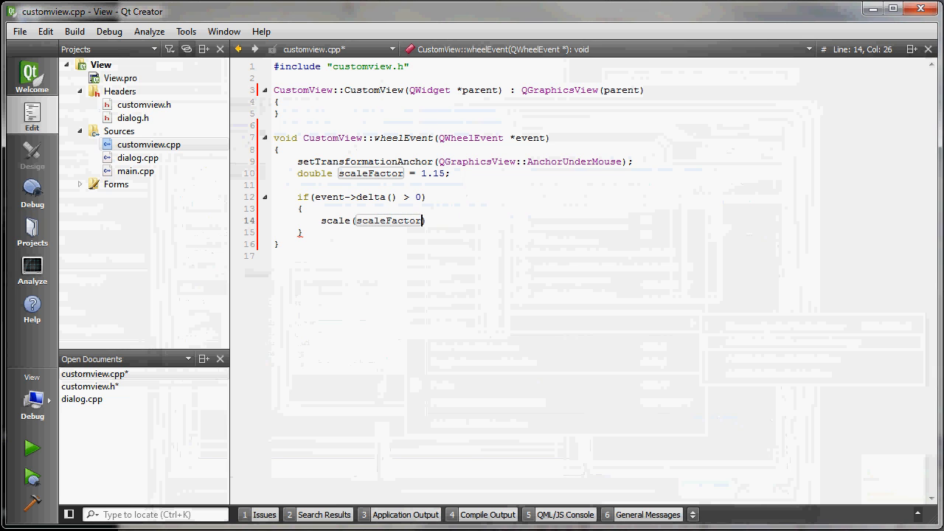
{"action": "type", "text": ", scaleFactor"}
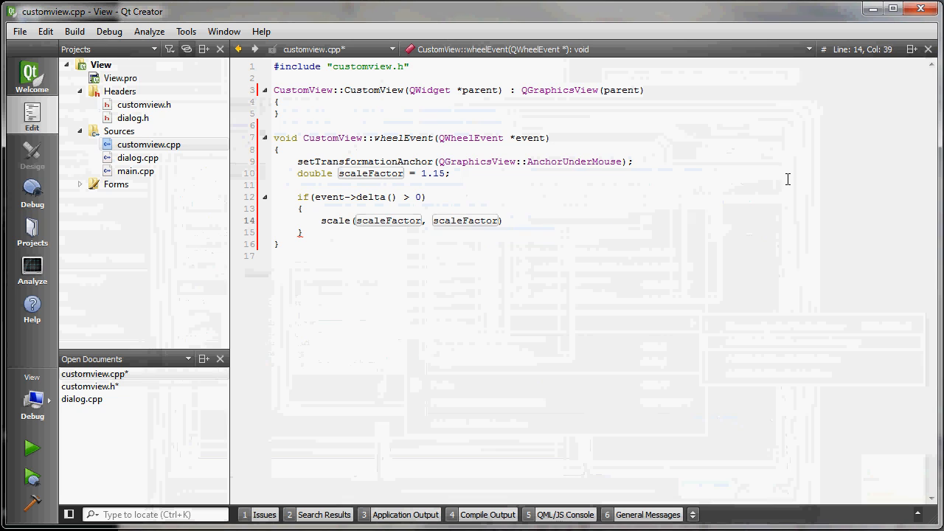
{"action": "type", "text": ";"}
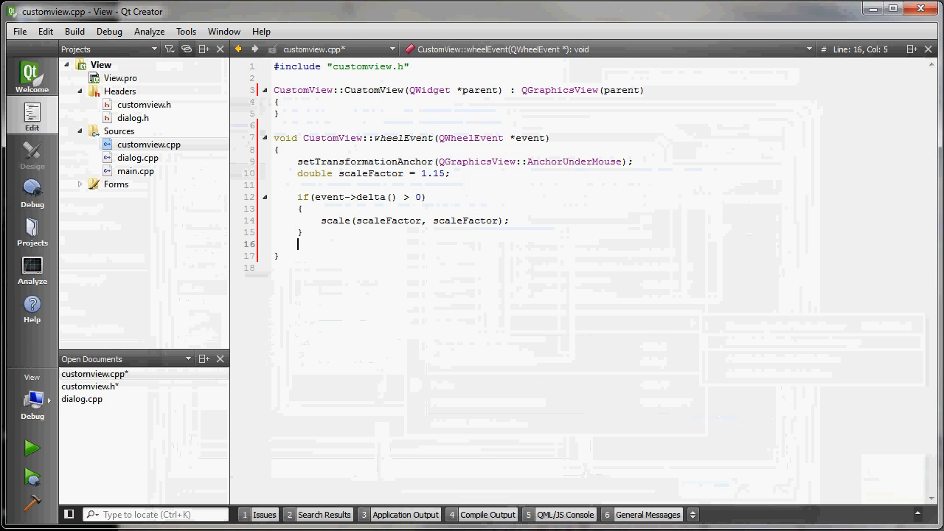
- Add an else branch calling scale(1/scaleFactor, 1/scaleFactor)
{"action": "type", "text": "else"}
{"action": "type", "text": "{"}
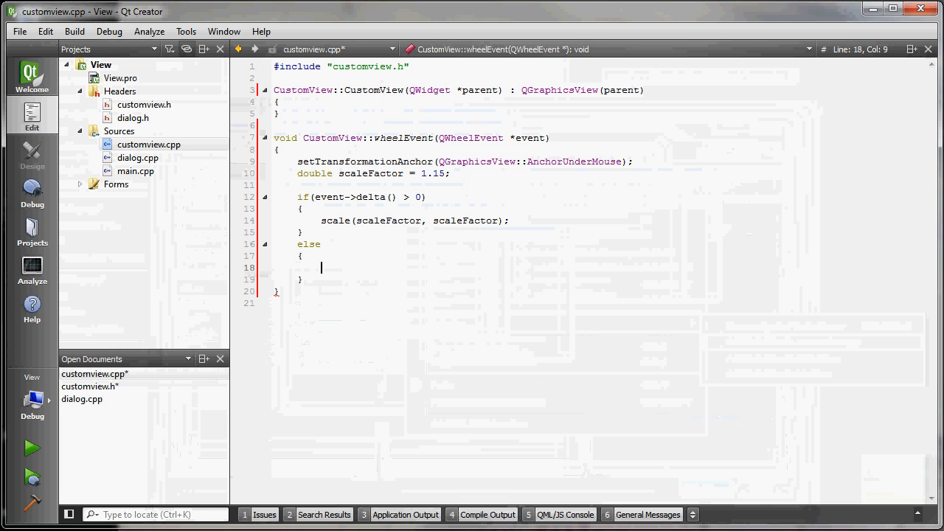
{"action": "type", "text": "scale"}
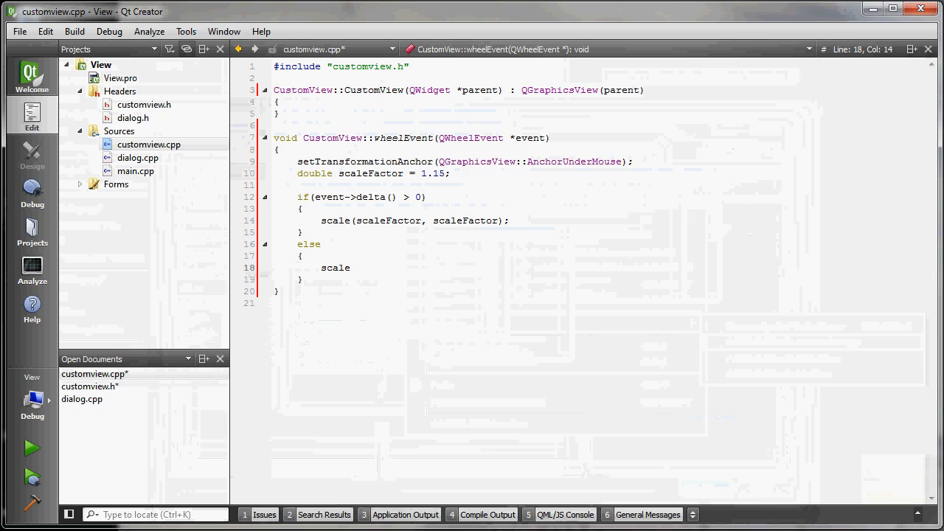
{"action": "type", "text": "(1"}
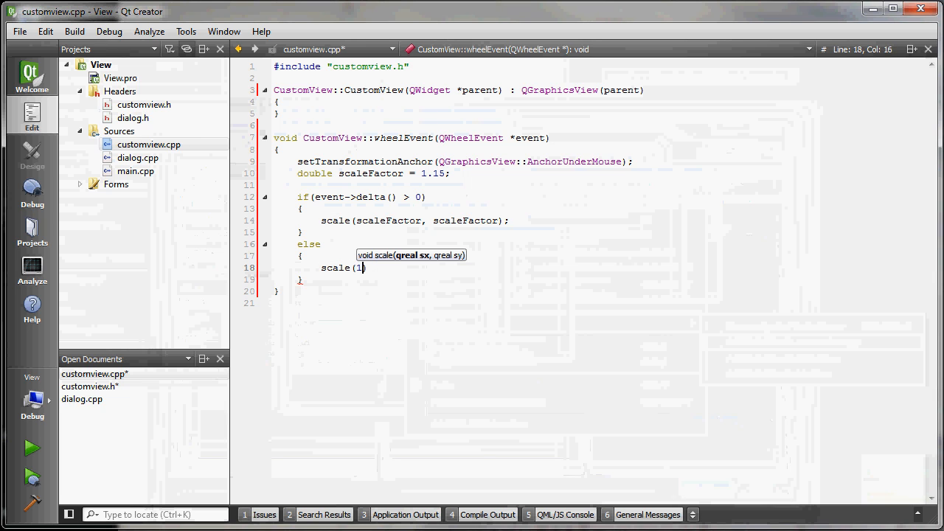
{"action": "type", "text": "/scale"}
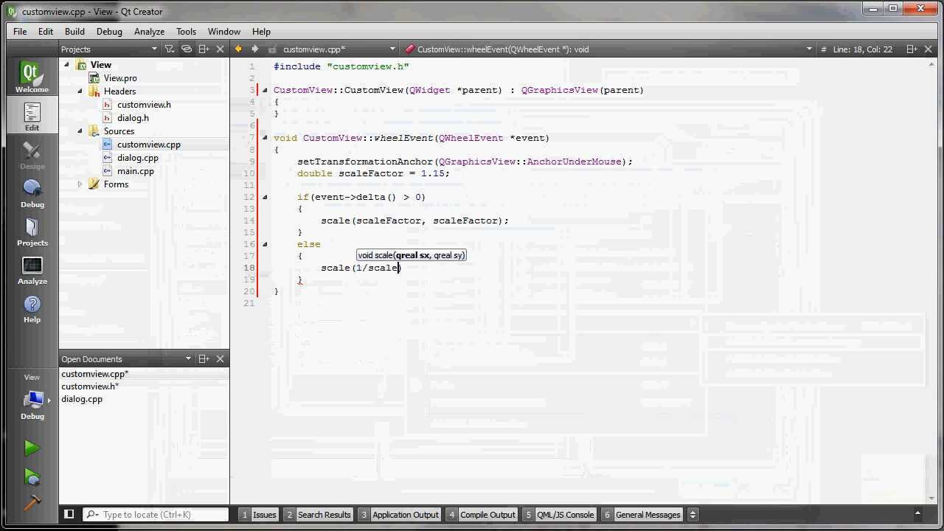
{"action": "type", "text": "Factor"}
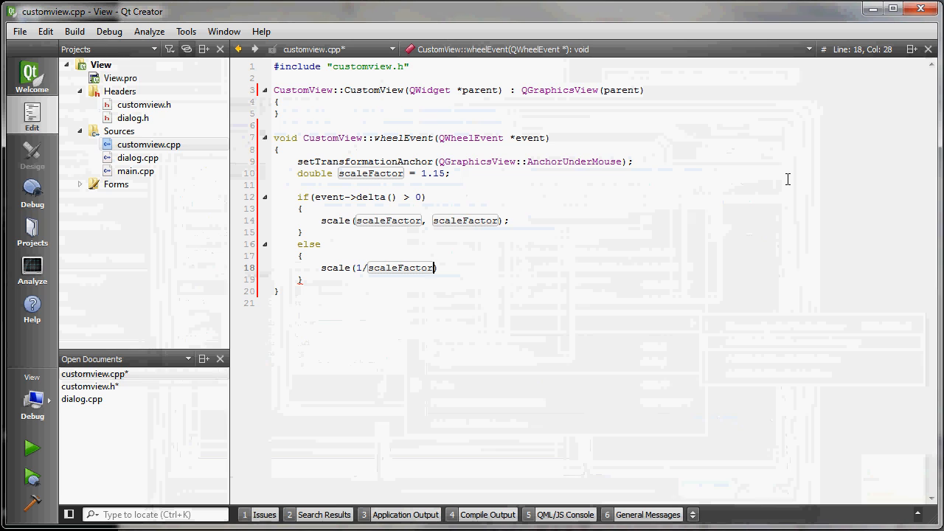
{"action": "type", "text": ", 1"}
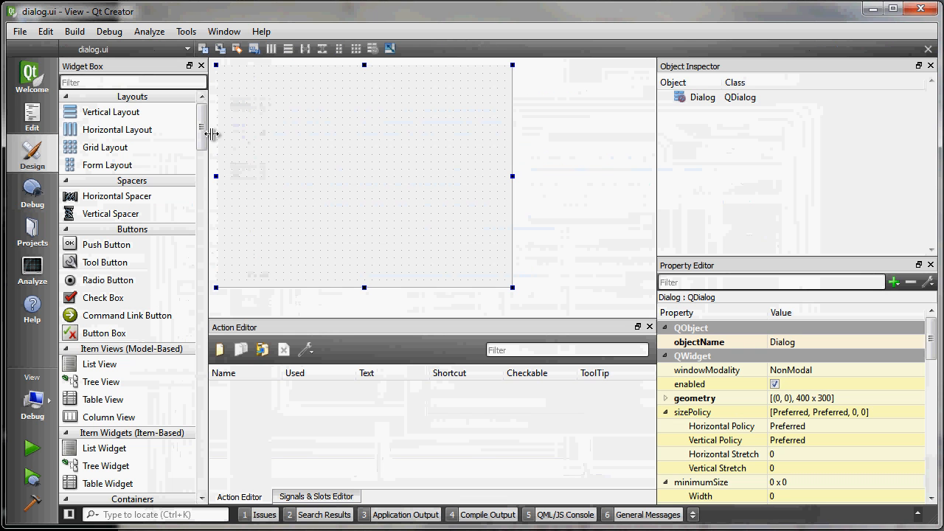
- Drag a Graphics View from Display Widgets onto the Dialog form
{"action": "scroll", "scroll_direction": "down", "scroll_amount": 3}
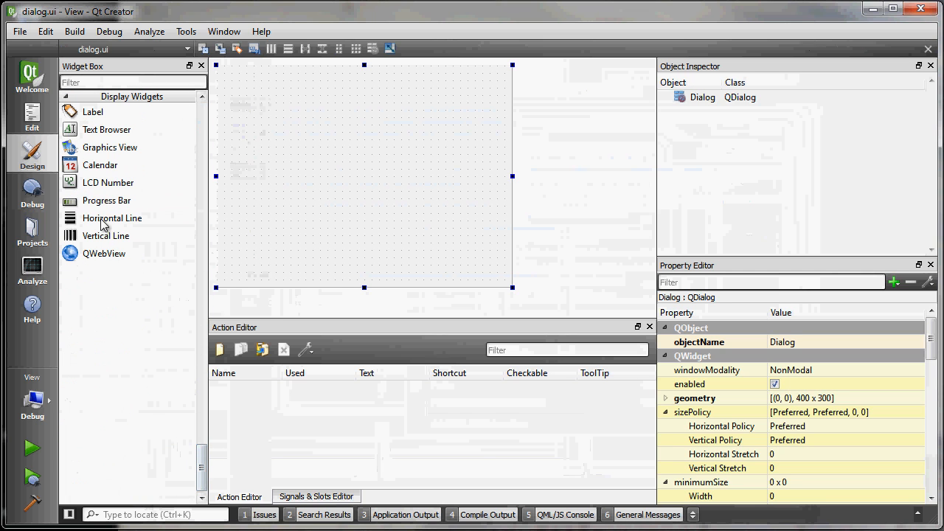
{"action": "left_click_drag", "start_coordinate": [109, 147], "coordinate": [361, 175]}
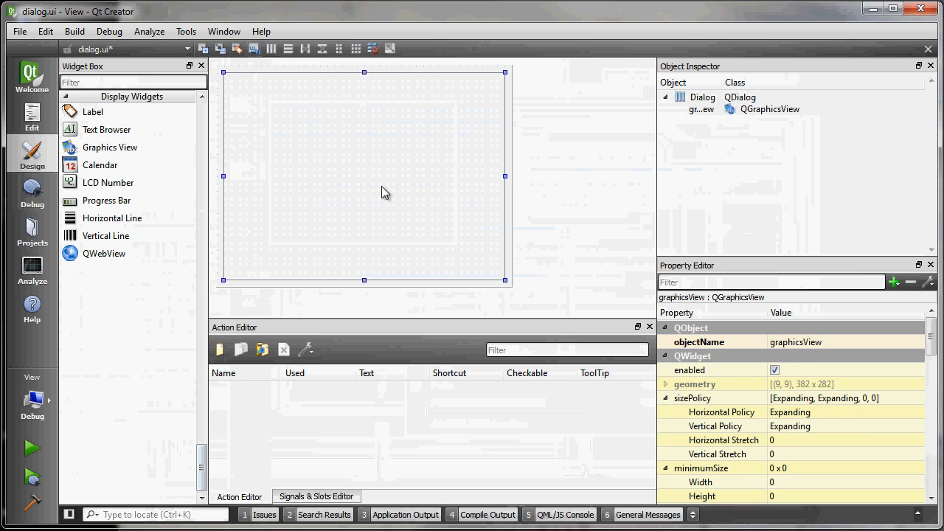
- Promote graphicsView to the CustomView class with header customview.h
{"action": "right_click", "coordinate": [384, 194]}
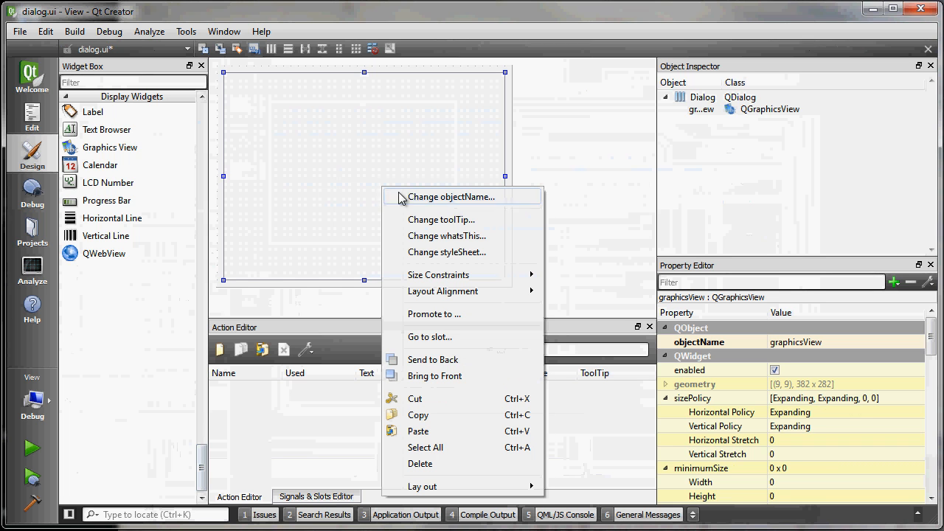
{"action": "left_click", "coordinate": [434, 314]}
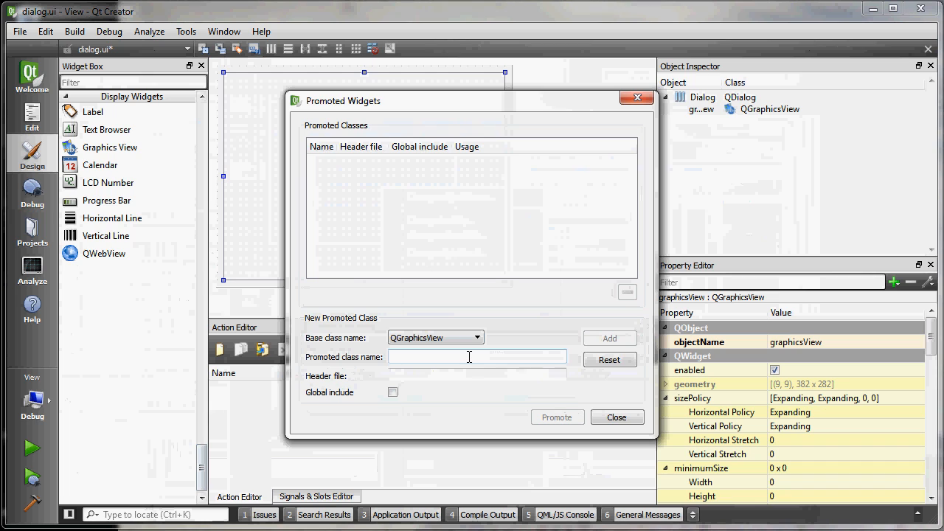
{"action": "type", "text": "Custo"}
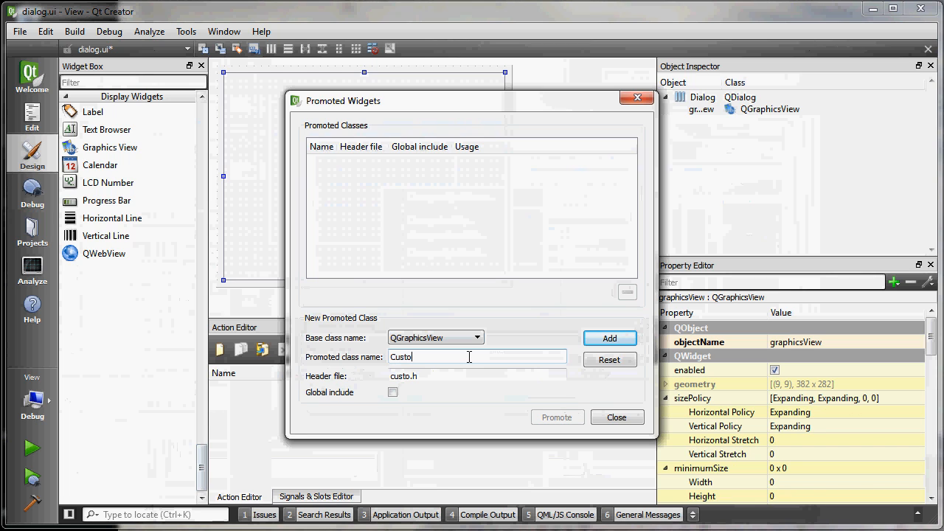
{"action": "type", "text": "mView"}
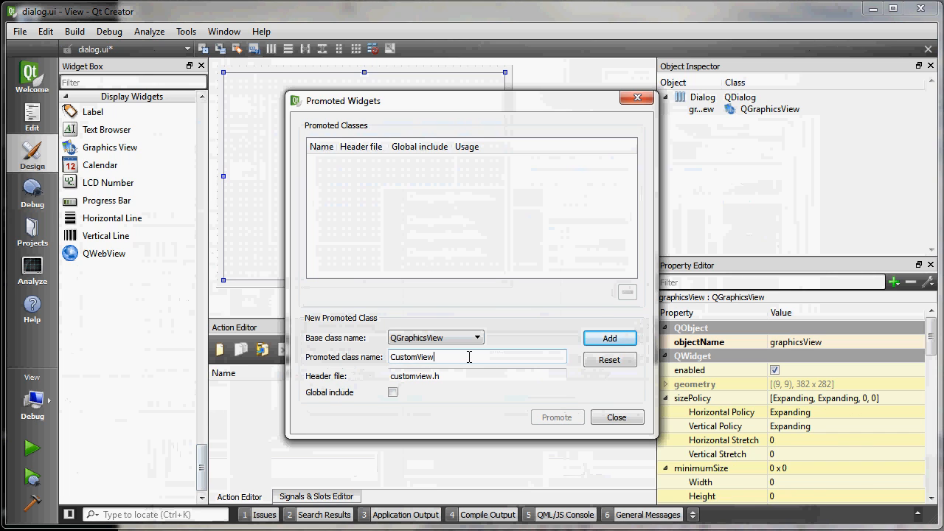
{"action": "left_click", "coordinate": [609, 338]}
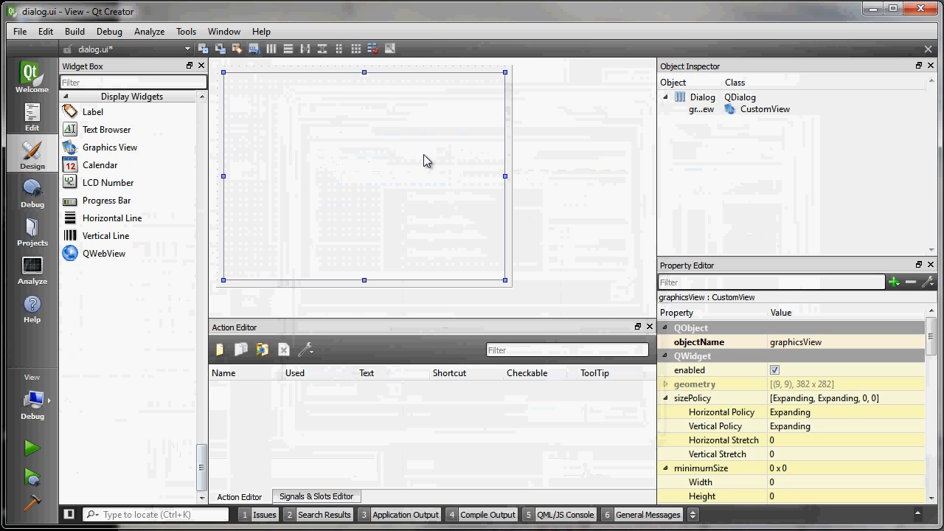
{"action": "mouse_move", "coordinate": [209, 170]}
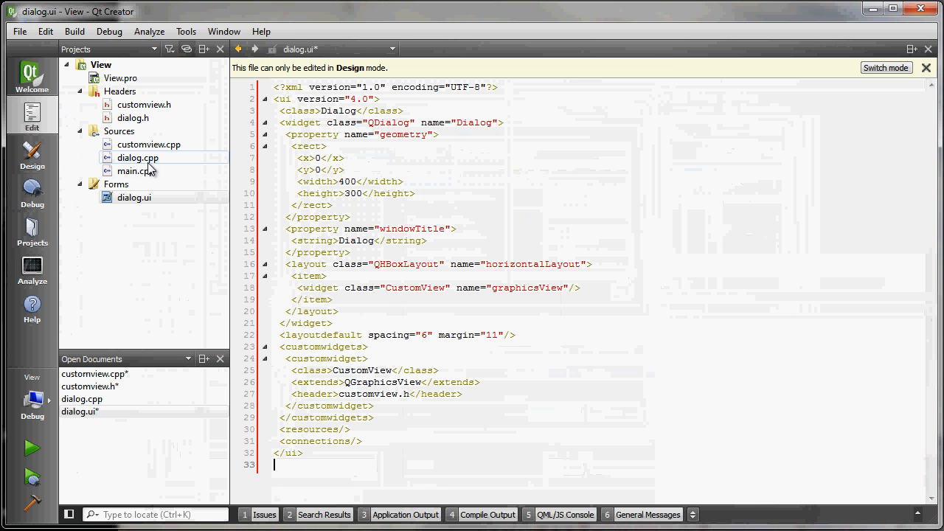
{"action": "mouse_move", "coordinate": [132, 118]}
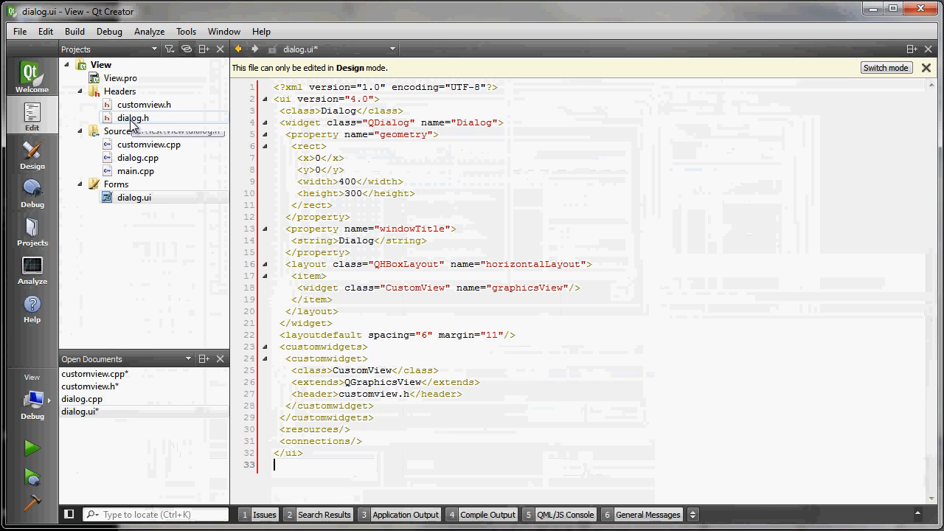
- Open dialog.h from the project's Headers folder in the editor
{"action": "double_click", "coordinate": [133, 118]}
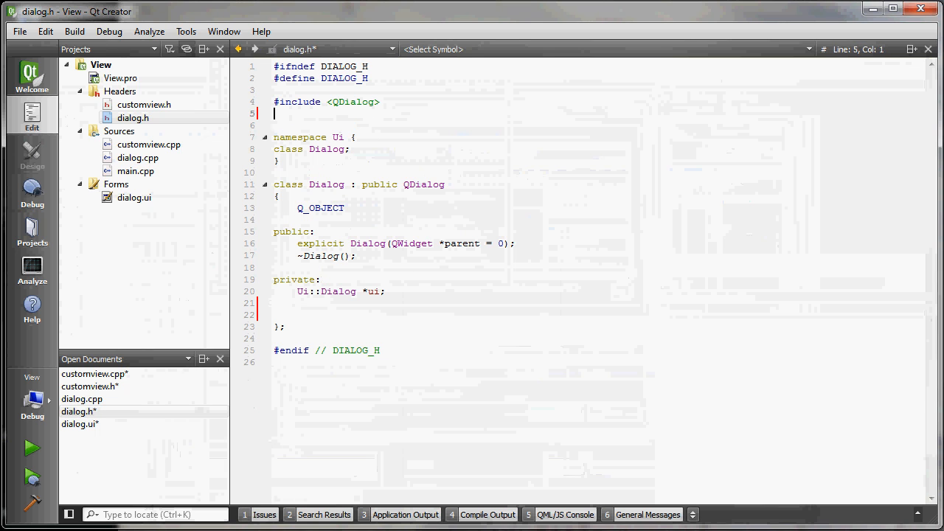
- Add #include lines for <QGraphicsItem>, <QGraphicsScene> and <QtGui> below the QDialog include
{"action": "type", "text": "#in"}
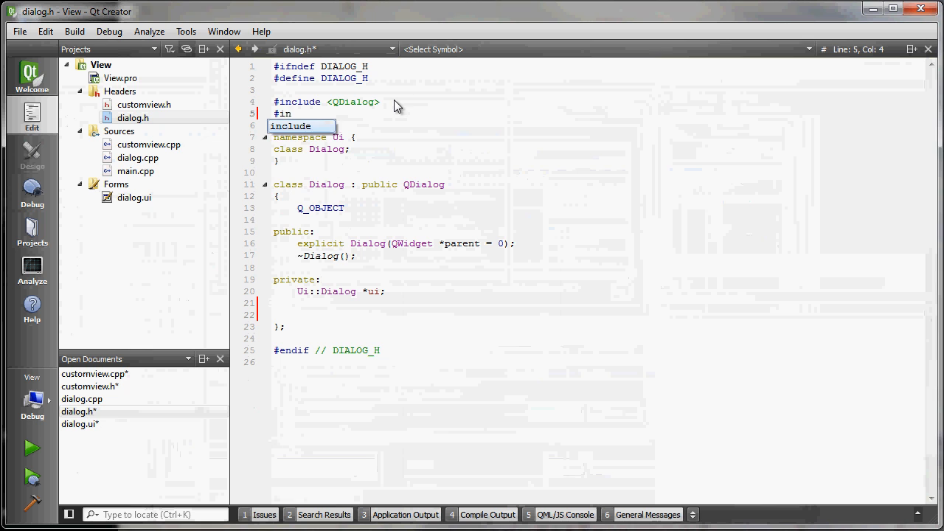
{"action": "type", "text": "<"}
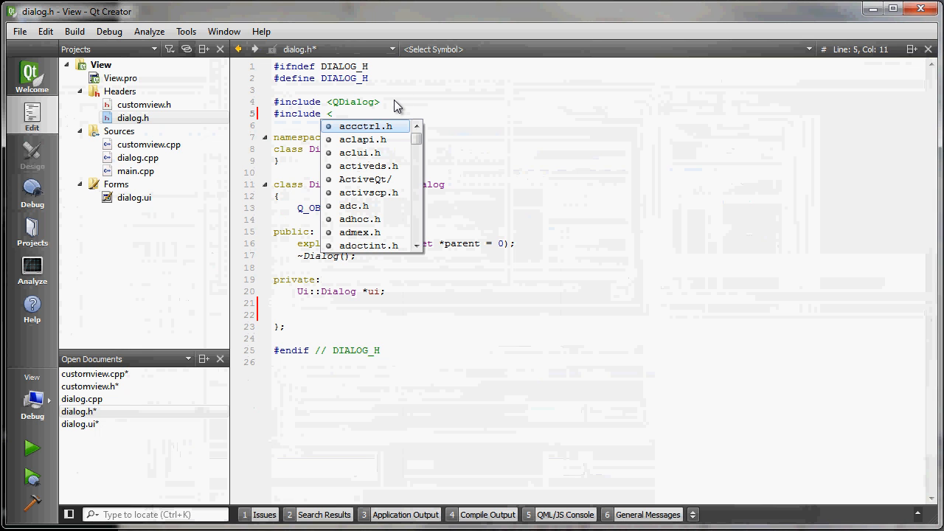
{"action": "type", "text": "QGraphicsItem>"}
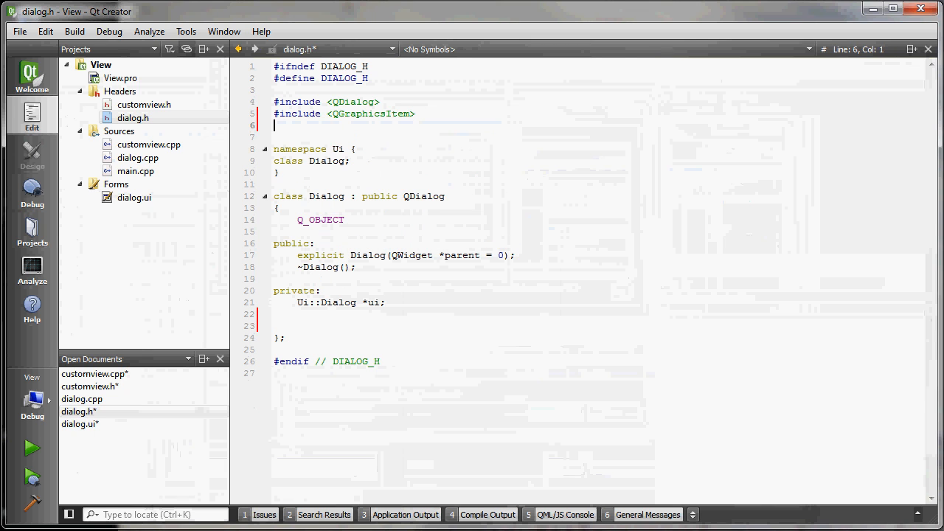
{"action": "type", "text": "#include"}
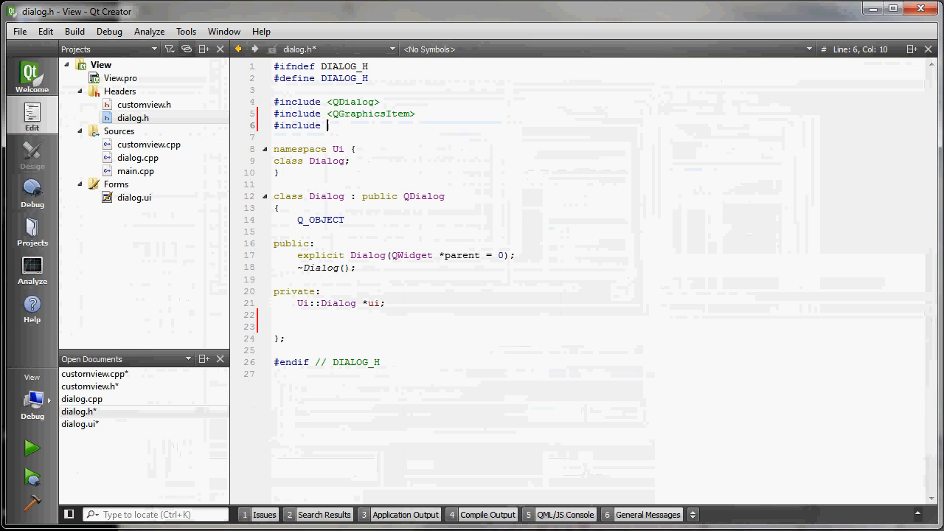
{"action": "type", "text": "<QGraphic"}
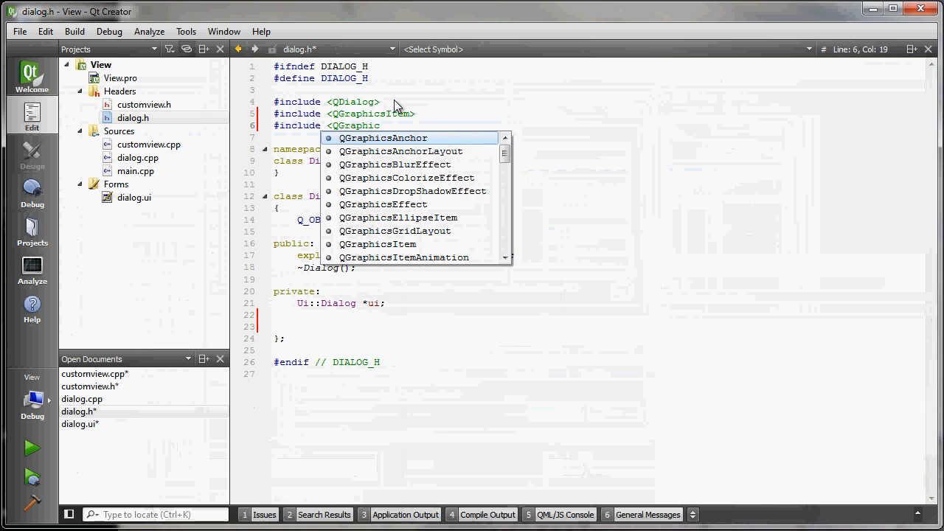
{"action": "type", "text": "Scene>"}
{"action": "type", "text": "#include"}
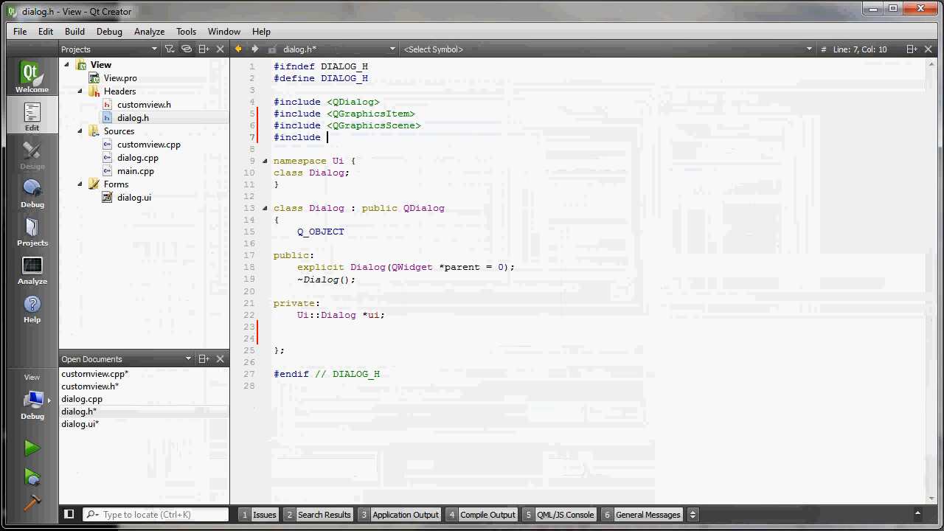
{"action": "type", "text": "<Q"}
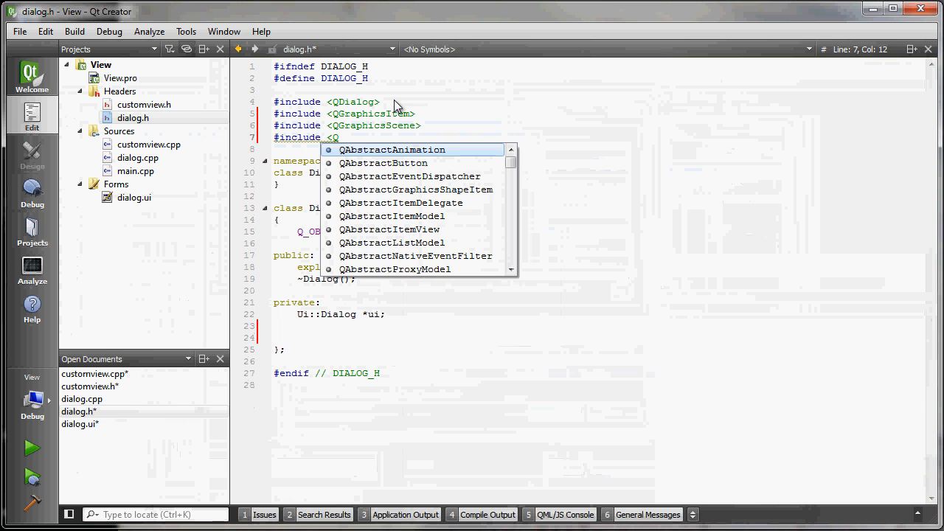
{"action": "type", "text": "tGui>"}
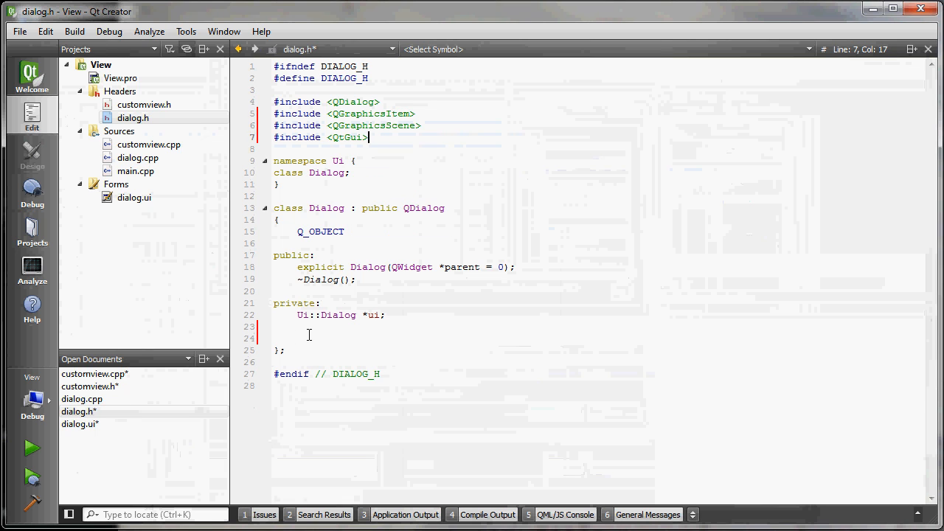
- Declare private members QGraphicsItem *item; and QGraphicsScene *scene; under Ui::Dialog *ui;
{"action": "type", "text": "G"}
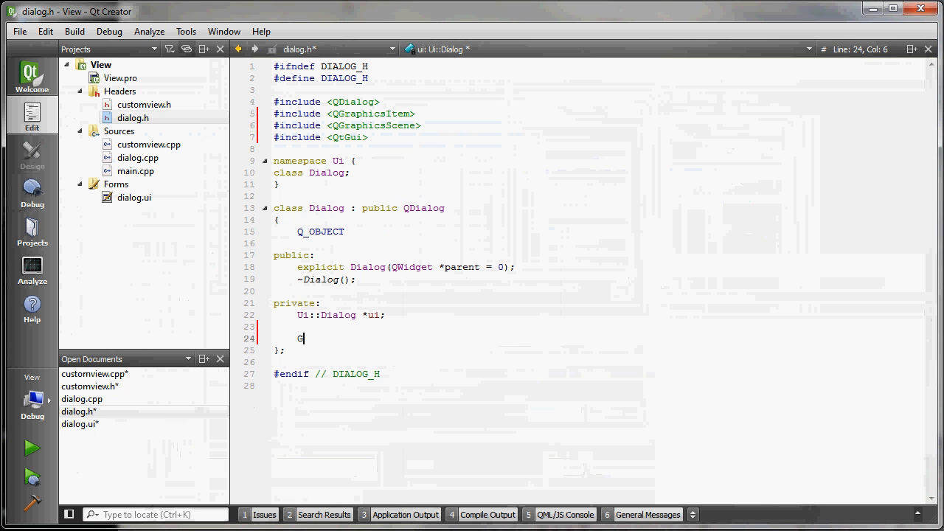
{"action": "key", "text": "Backspace"}
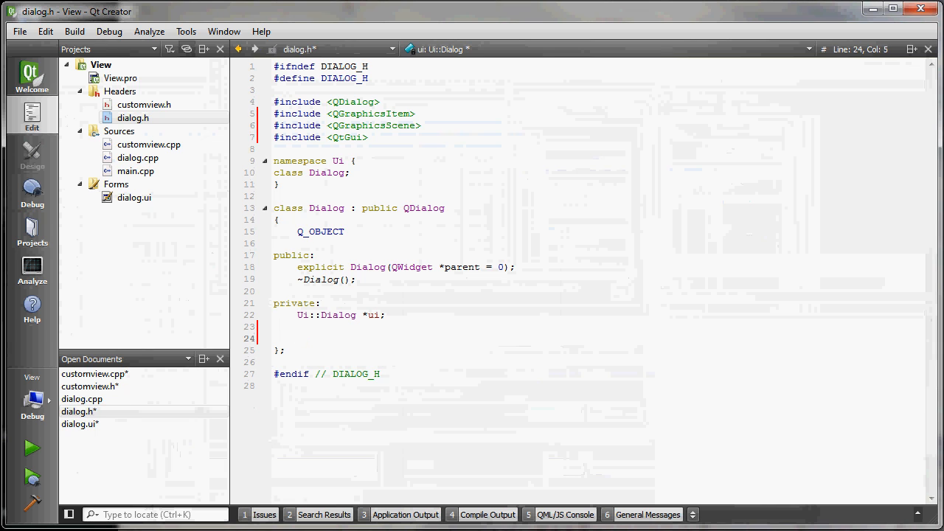
{"action": "type", "text": "QGraphics"}
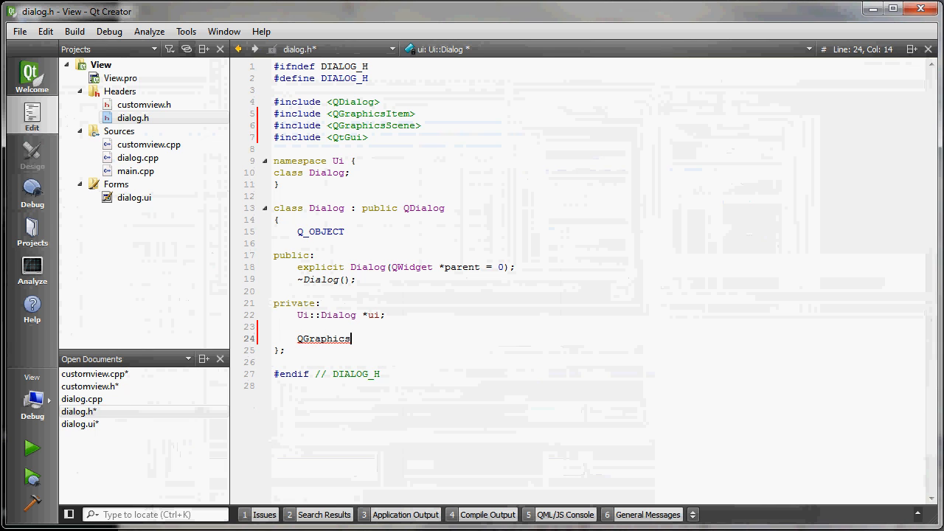
{"action": "type", "text": "Item"}
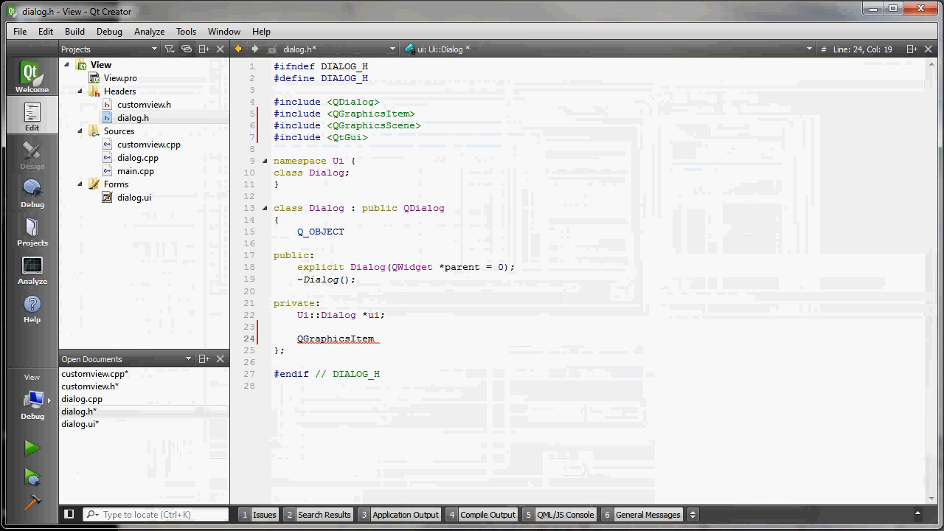
{"action": "type", "text": "*item;"}
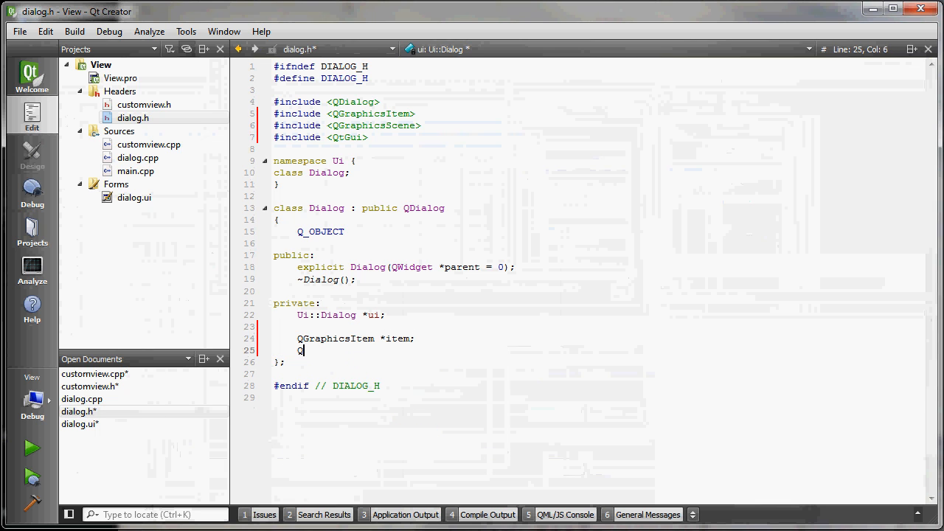
{"action": "type", "text": "GraphicsScene"}
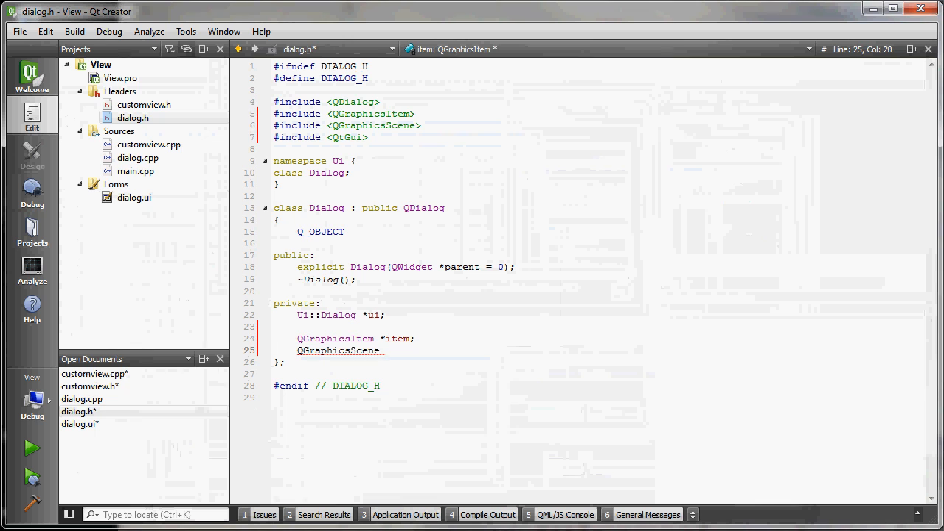
{"action": "type", "text": "*scene"}
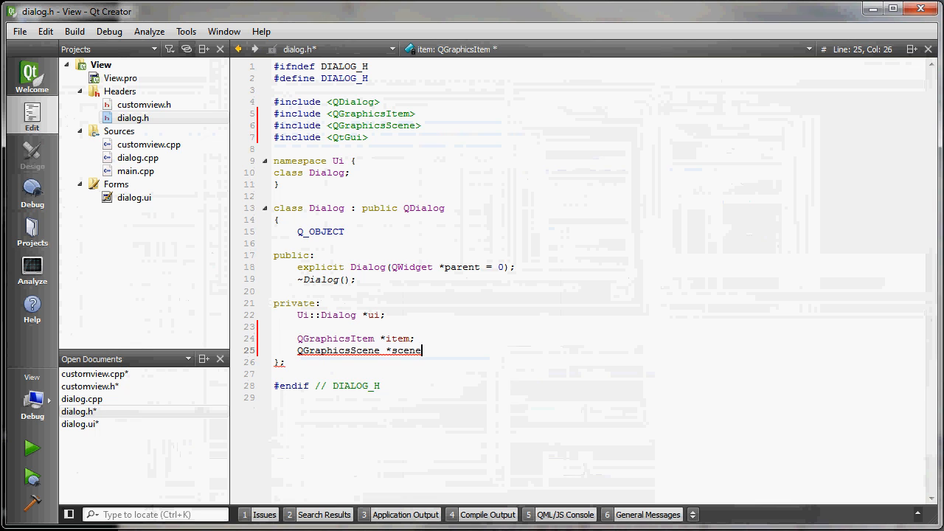
{"action": "type", "text": ";"}
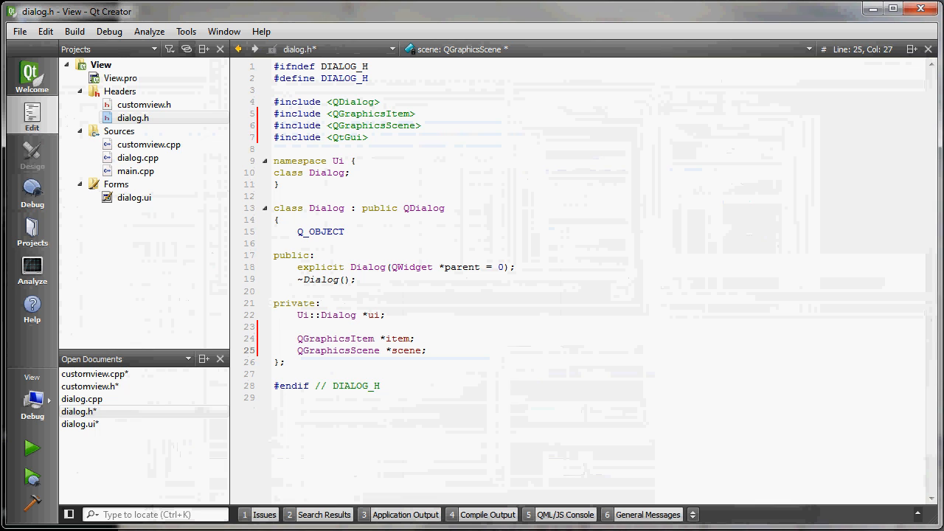
{"action": "mouse_move", "coordinate": [148, 158]}
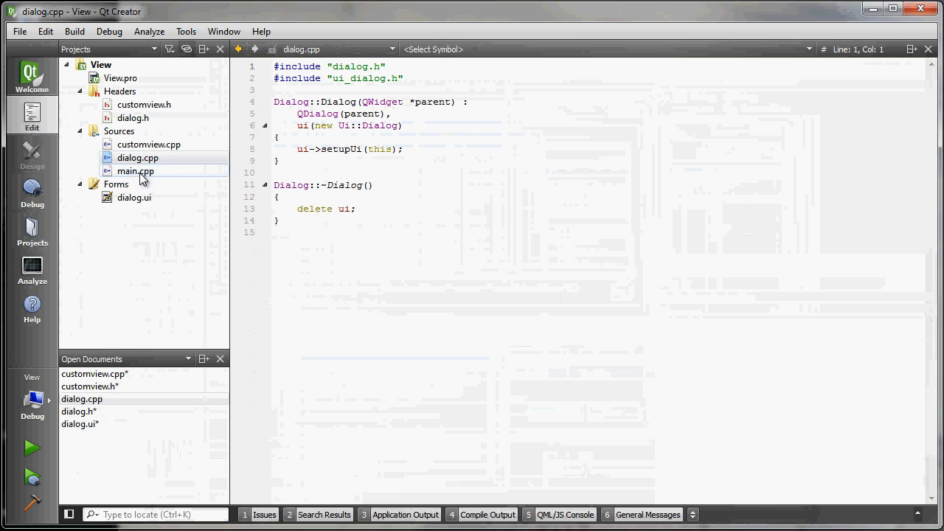
- After setupUi in dialog.cpp, declare QImage image with the dem.png path from JunkOutputs/temp
{"action": "left_click", "coordinate": [138, 157]}
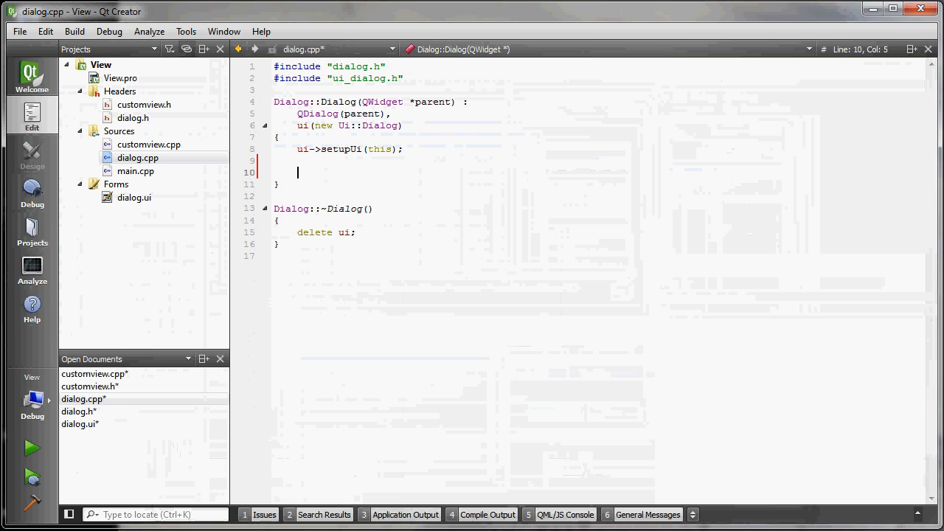
{"action": "type", "text": "Q"}
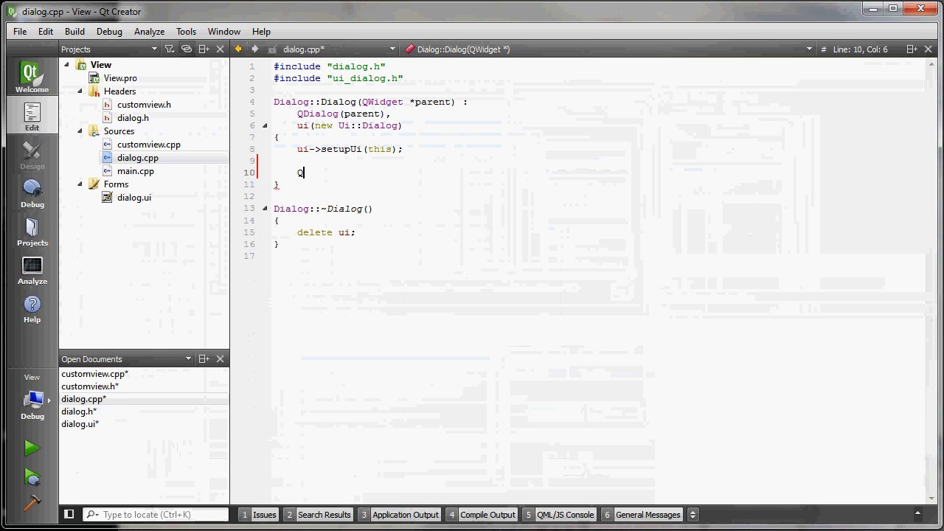
{"action": "type", "text": "Image"}
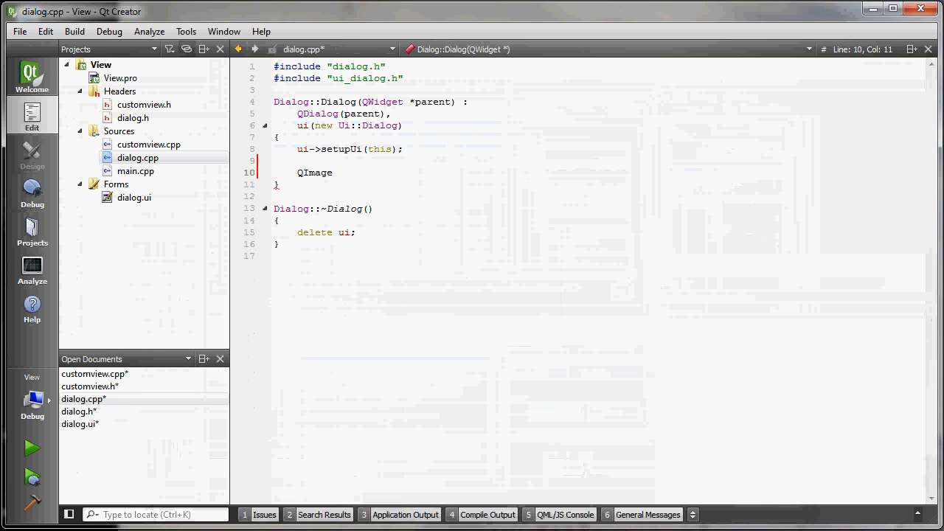
{"action": "type", "text": "i"}
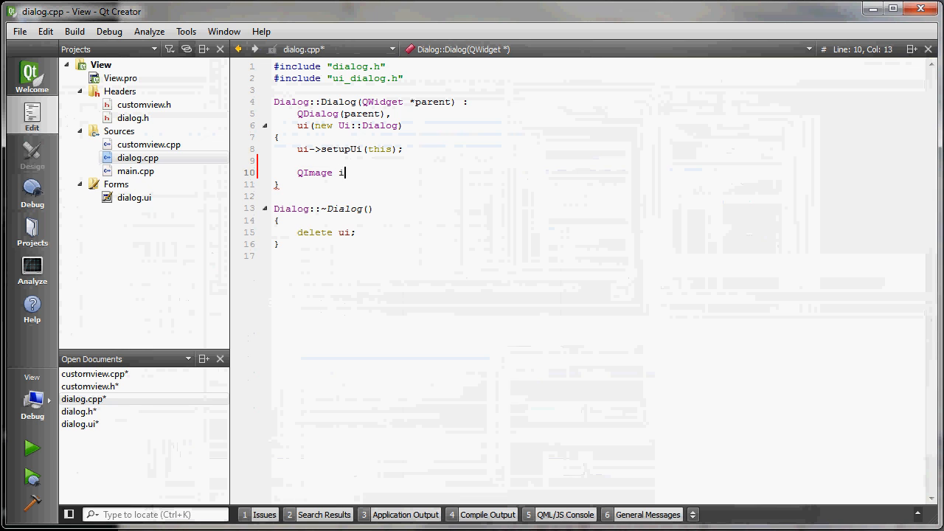
{"action": "type", "text": "mage"}
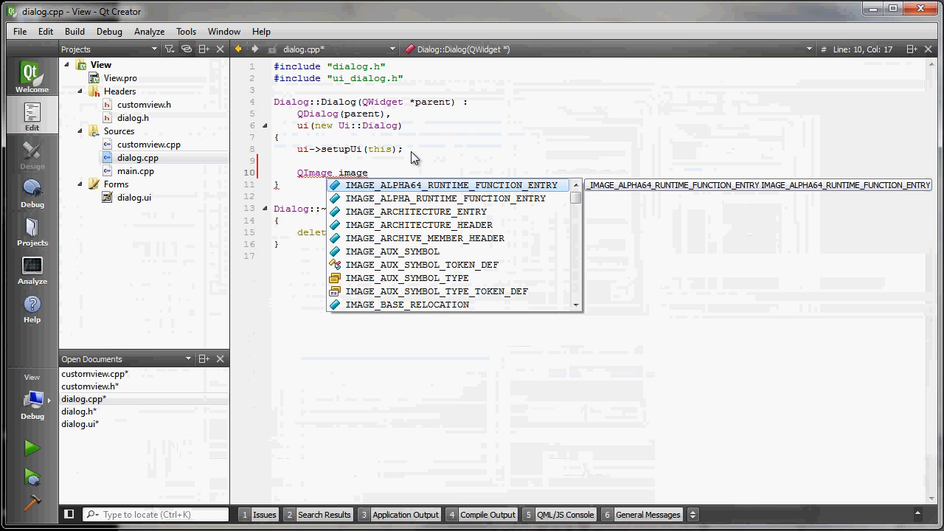
{"action": "type", "text": "("}
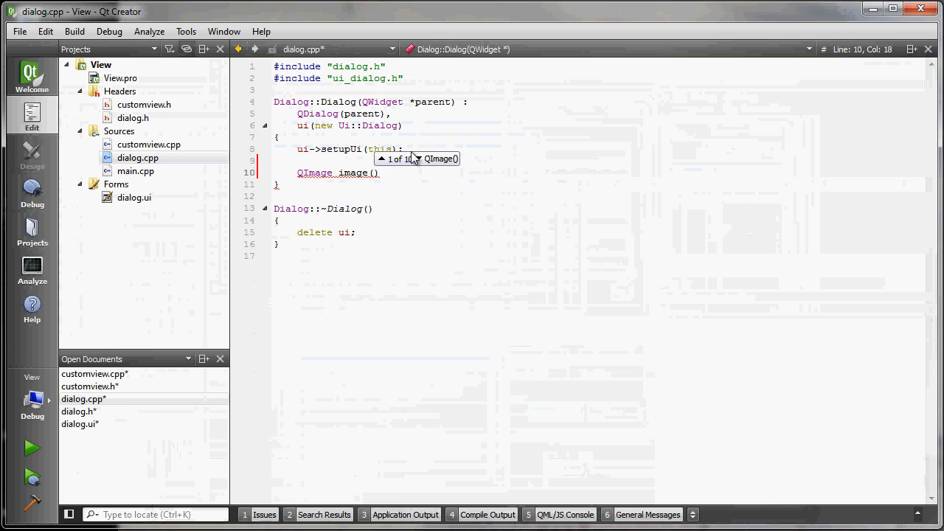
{"action": "type", "text": ";"}
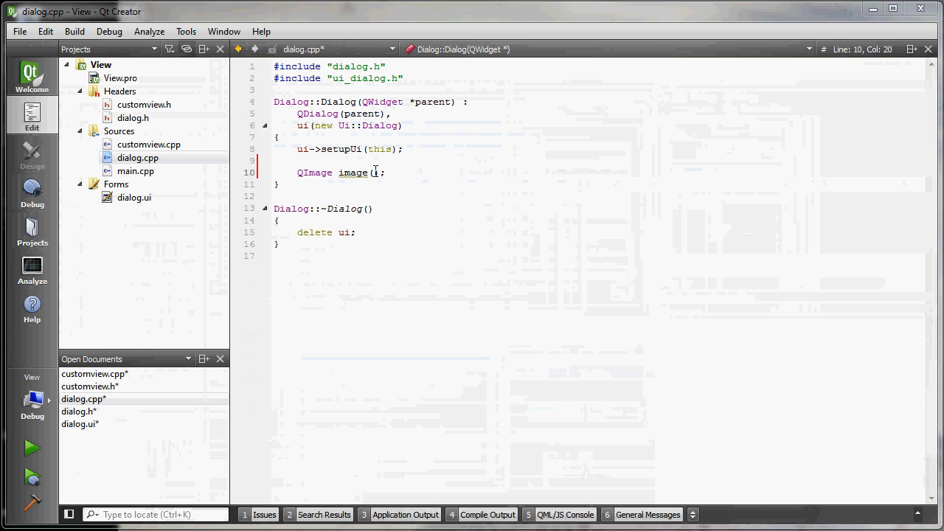
{"action": "type", "text": "\"C:/KonradWork/Projects/Feshie/JunkOutputs/temp/01_MorphedTestDirectory/Outputs/dem.png\""}
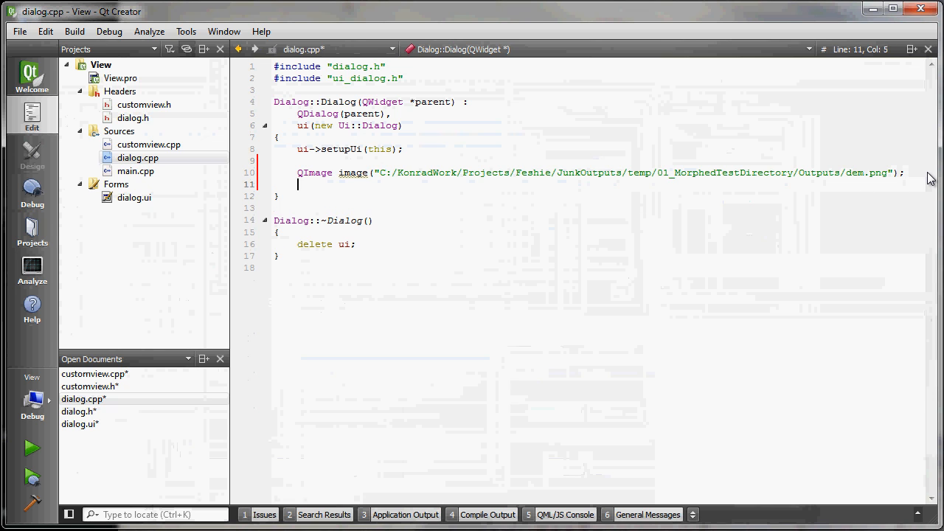
- Assign item = new QGraphicsPixmapItem(QPixmap::fromImage(image)) and begin the scene = new QGraphicsScene line
{"action": "type", "text": "item ="}
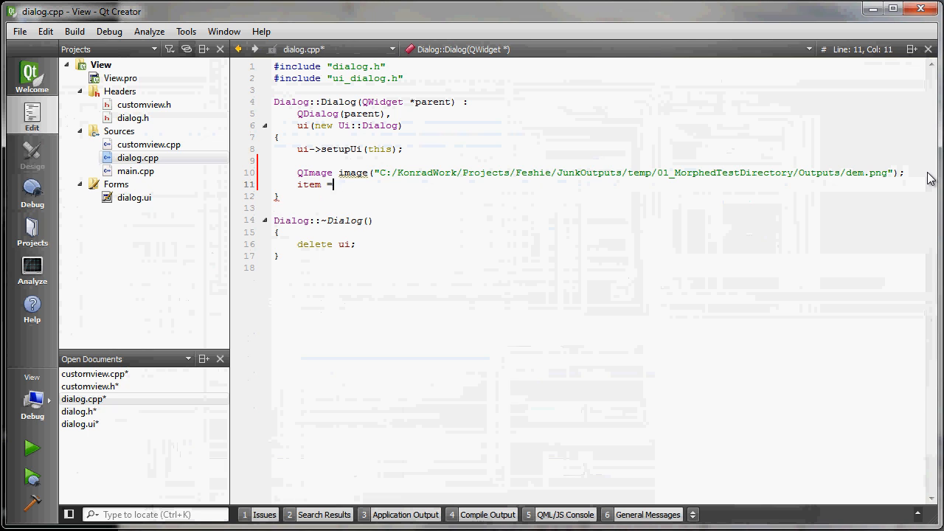
{"action": "type", "text": "new Q"}
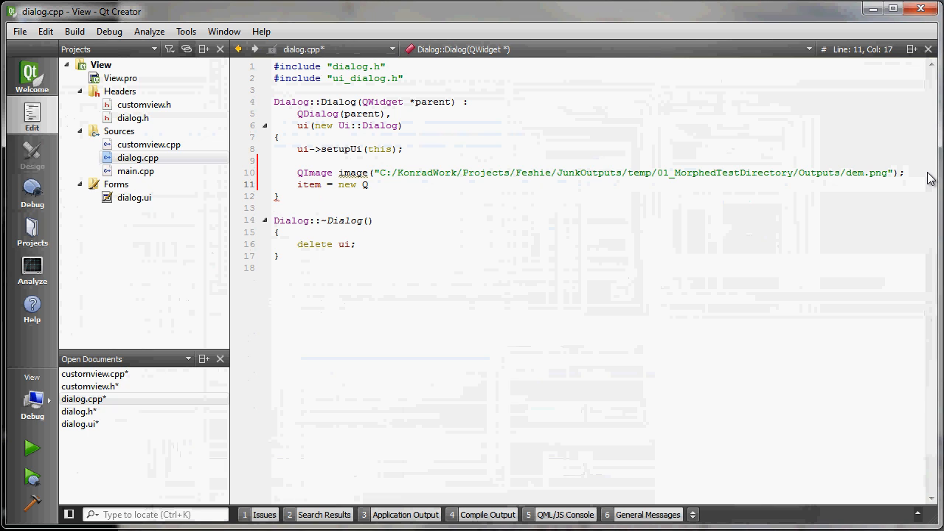
{"action": "type", "text": "Graphic"}
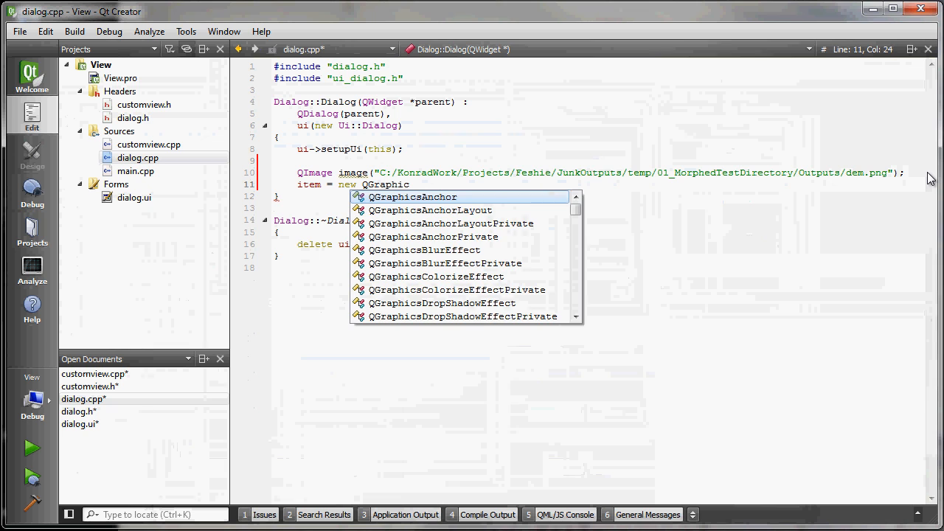
{"action": "type", "text": "Pix"}
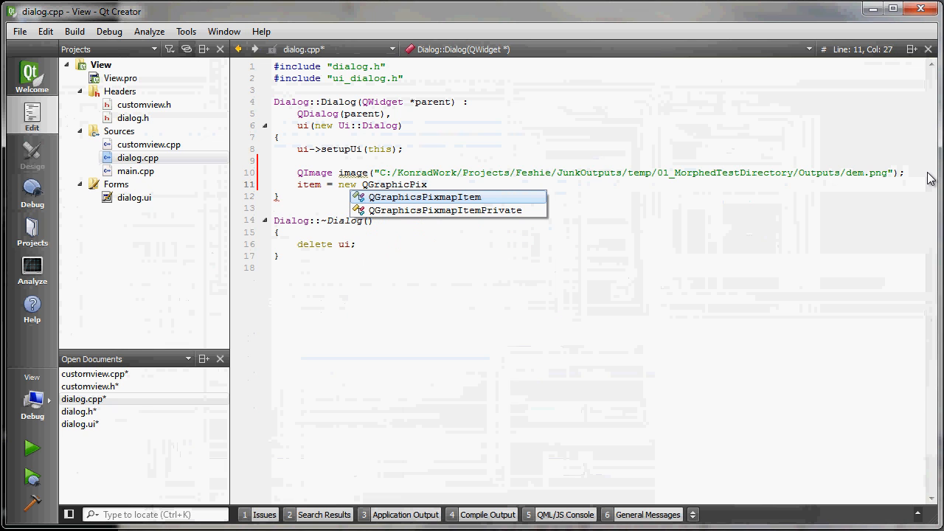
{"action": "left_click", "coordinate": [425, 197]}
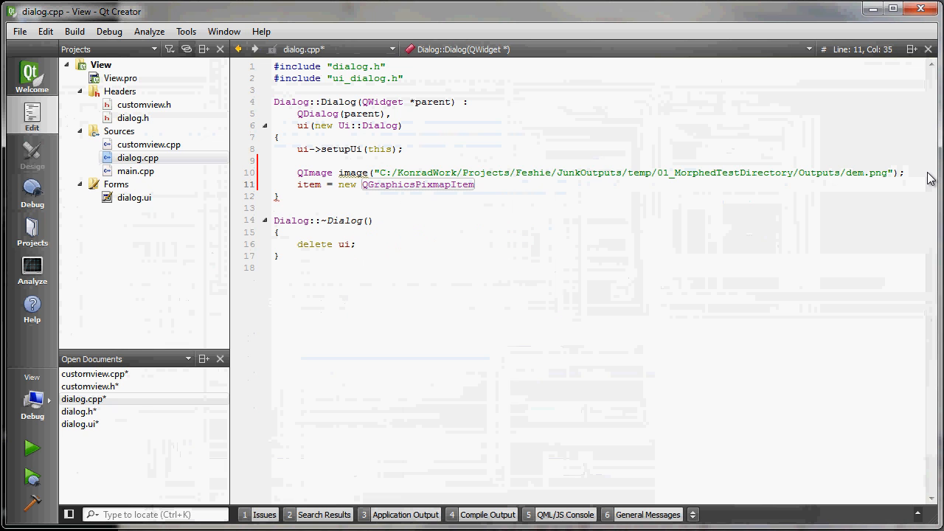
{"action": "type", "text": "(Q"}
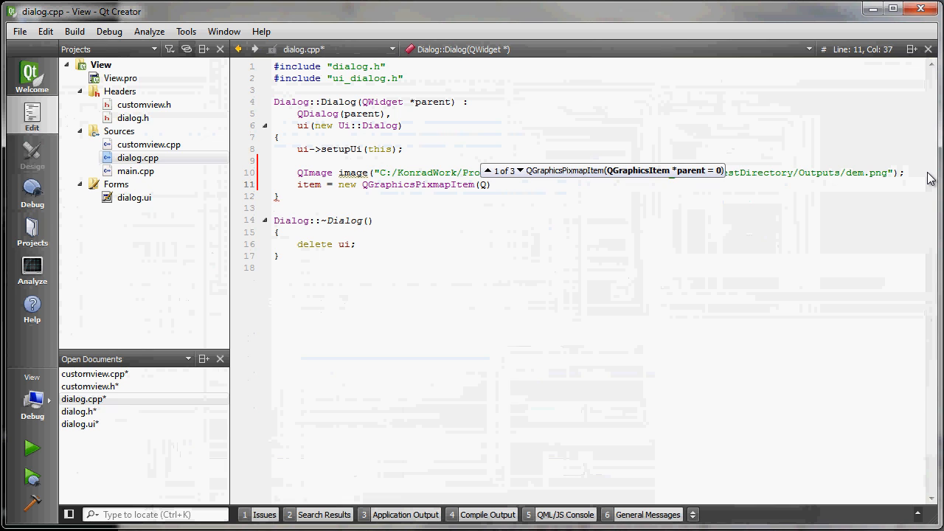
{"action": "type", "text": "Pixmap"}
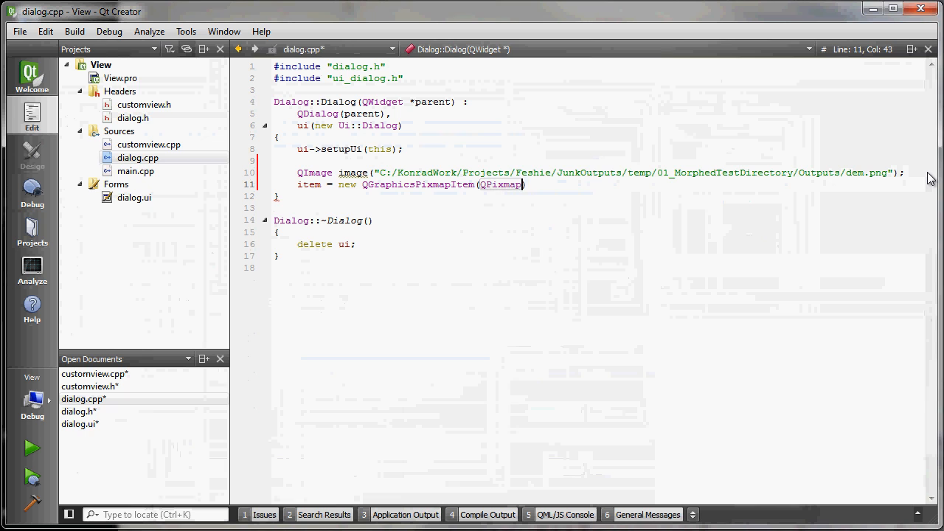
{"action": "type", "text": "::fromImage(image"}
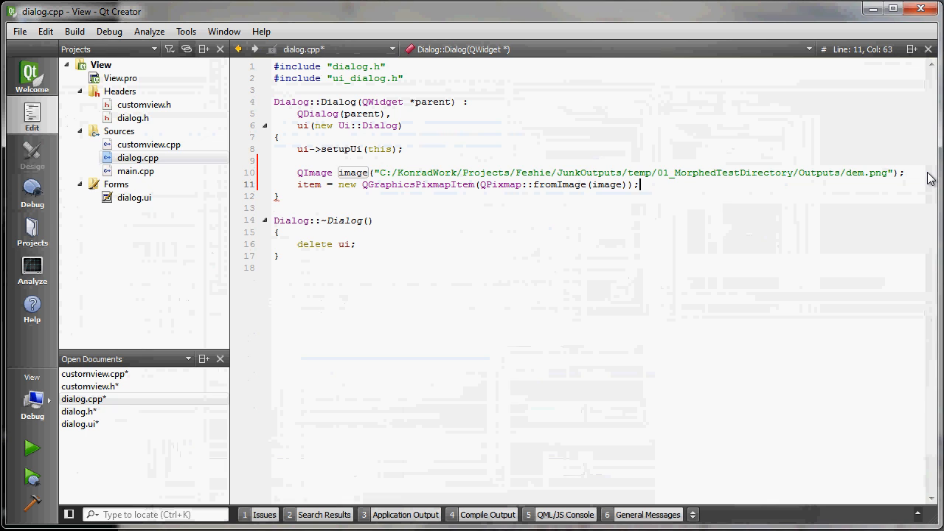
{"action": "type", "text": "scene = new QG"}
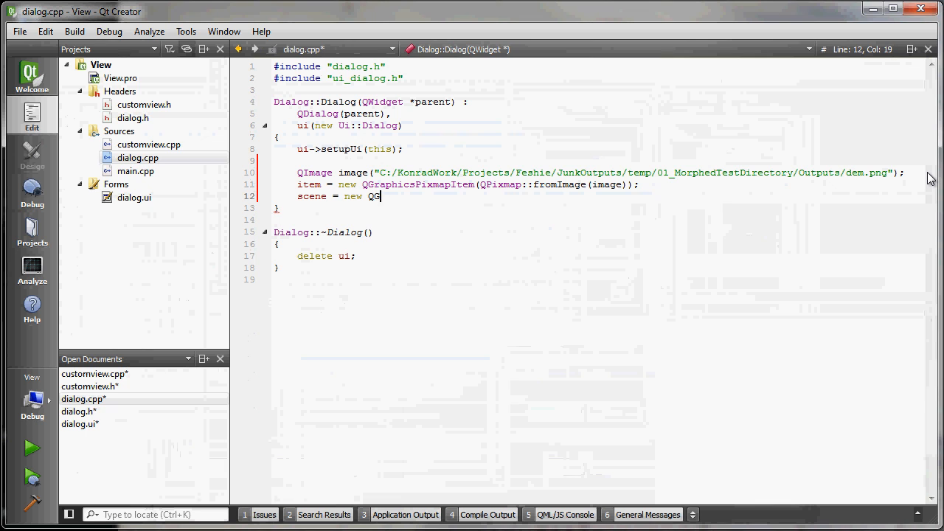
{"action": "type", "text": "raphicsSce"}
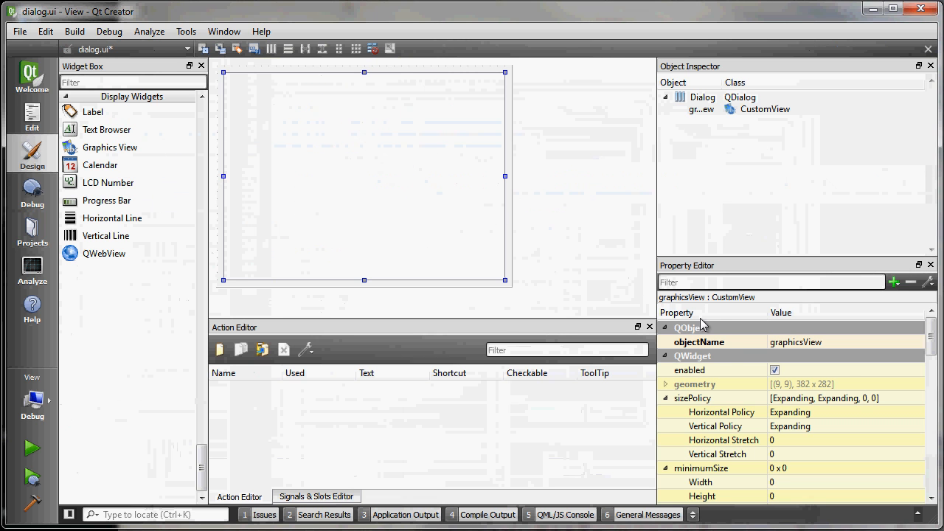
{"action": "mouse_move", "coordinate": [206, 210]}
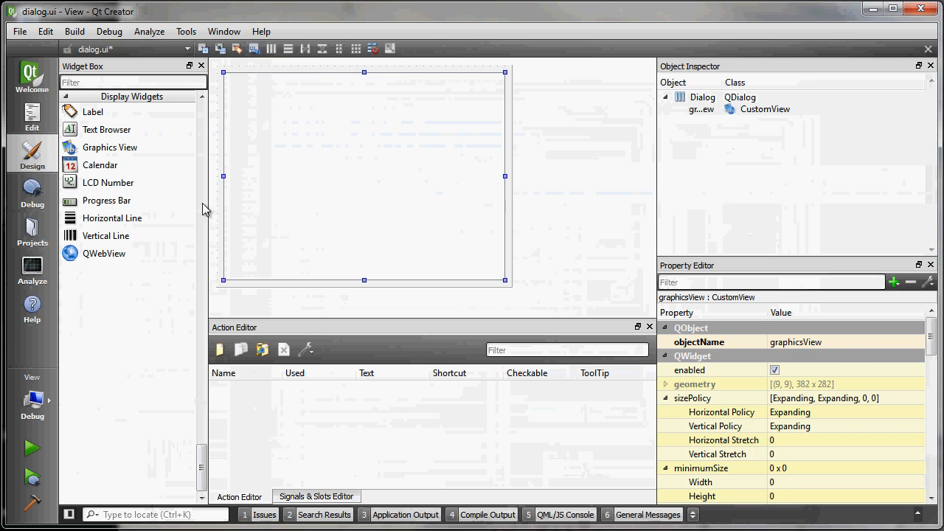
{"action": "mouse_move", "coordinate": [61, 303]}
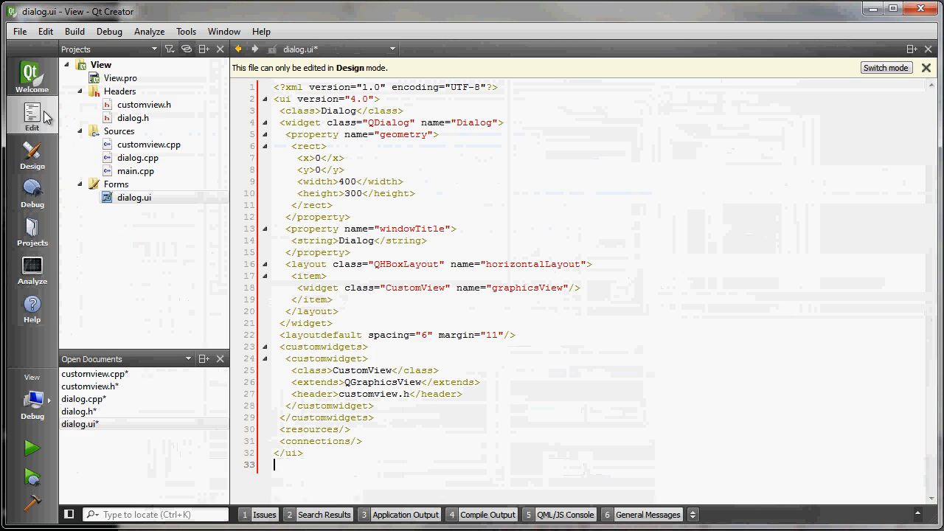
- Complete scene = new QGraphicsScene(this) and add ui->graphicsView->setScene(scene) in dialog.cpp
{"action": "left_click", "coordinate": [138, 158]}
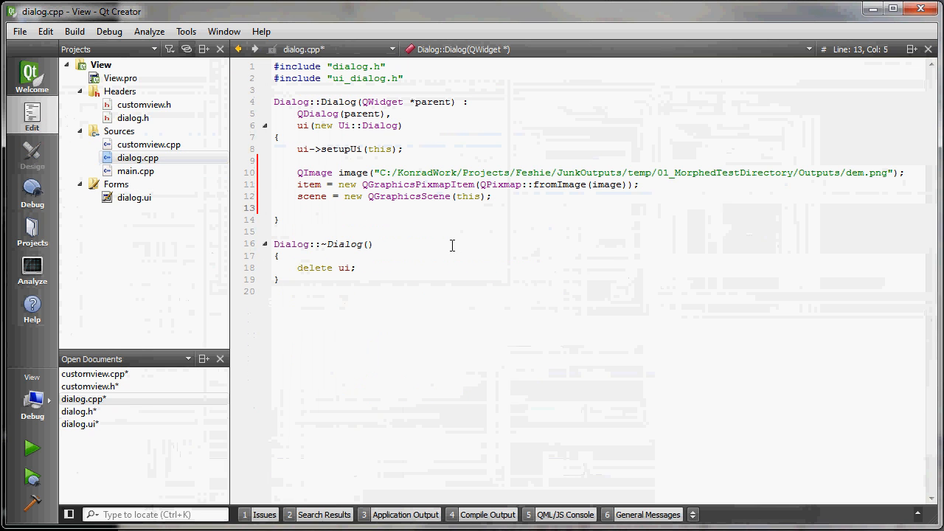
{"action": "type", "text": "ui->graphicsView->"}
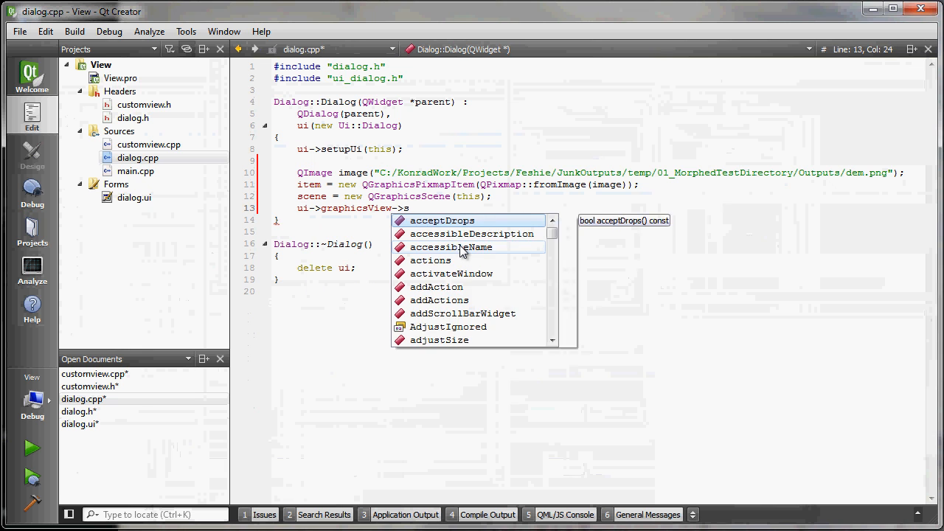
{"action": "type", "text": "setScene();"}
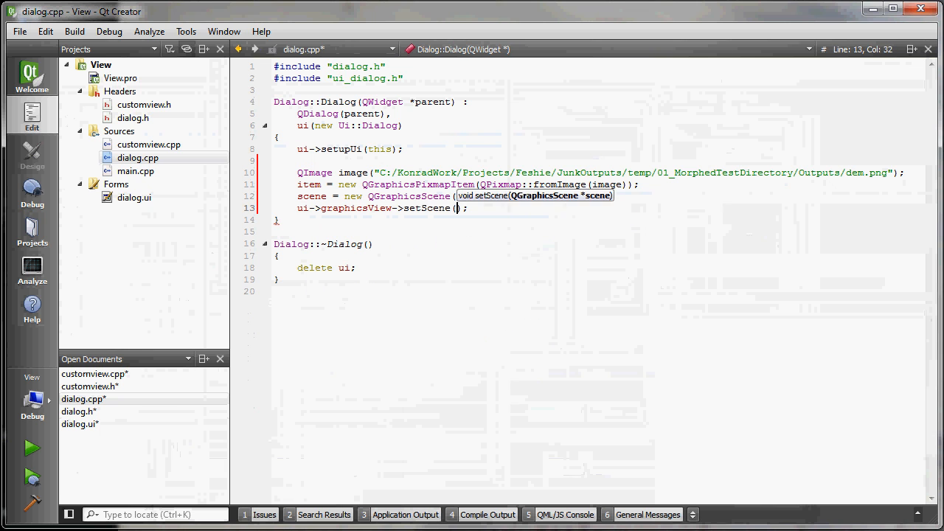
{"action": "type", "text": "scene"}
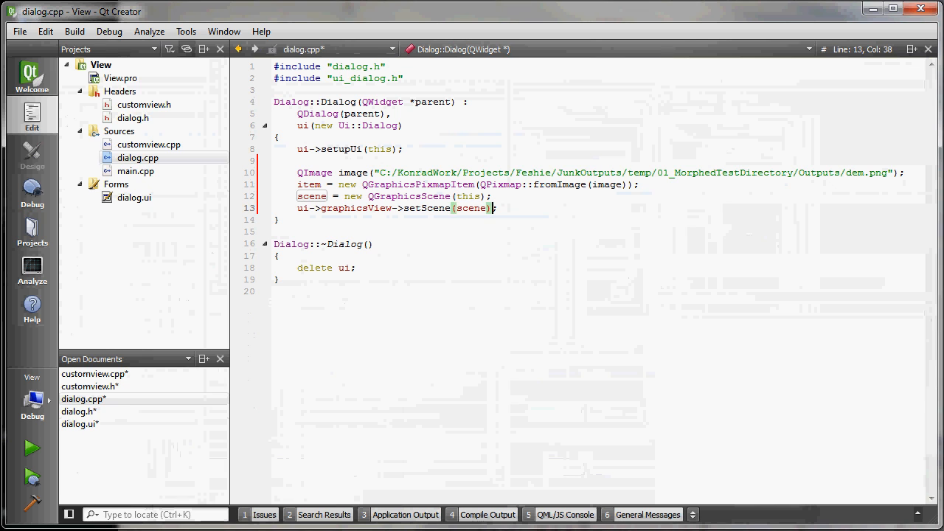
{"action": "type", "text": "scene->addItem(item);"}
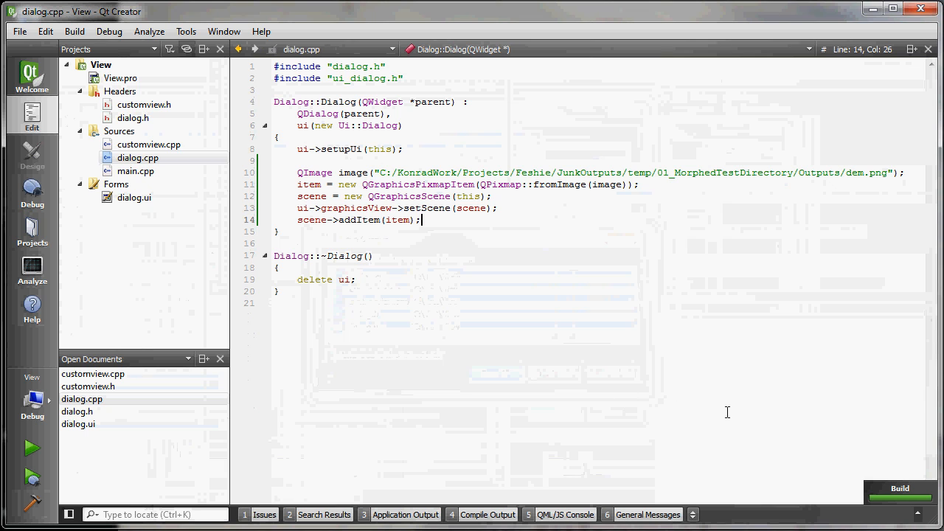
{"action": "mouse_move", "coordinate": [577, 489]}
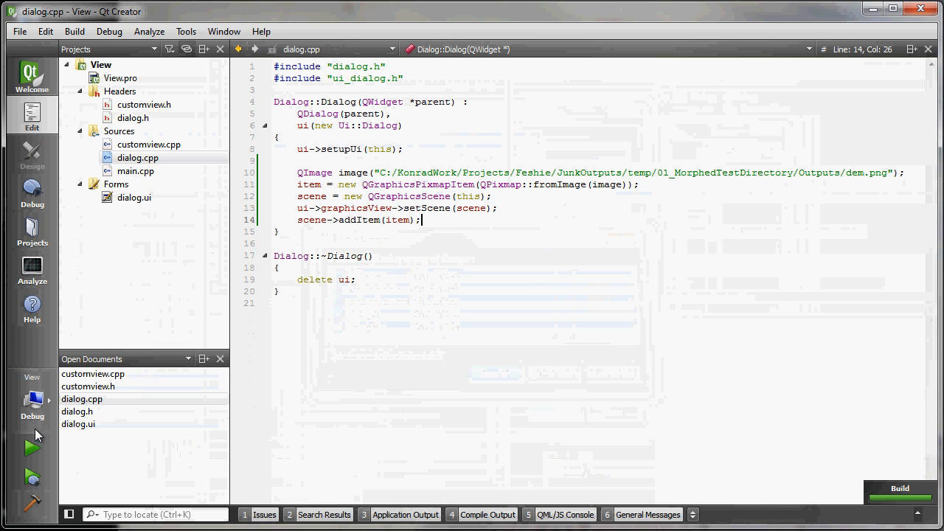
- Build and run the View application with the green Run button
{"action": "left_click", "coordinate": [32, 450]}
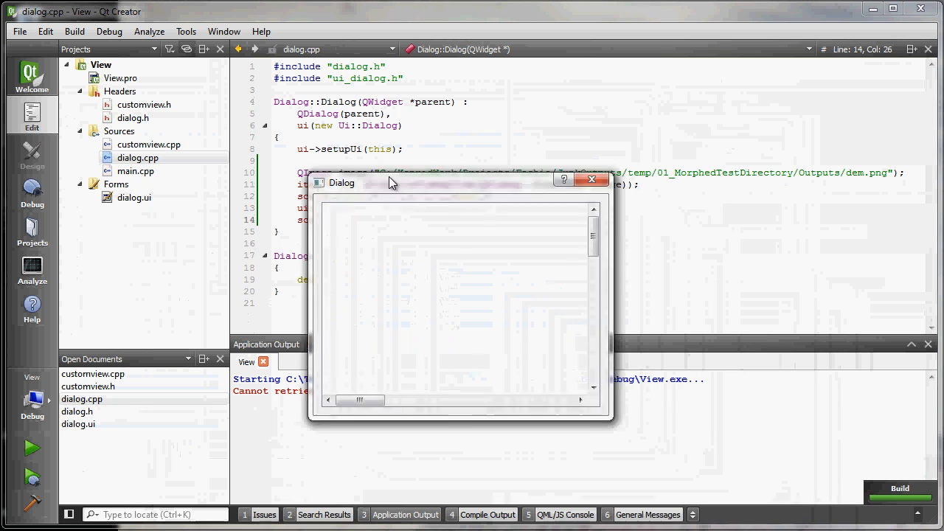
- Move the running Dialog window to the top-left and enlarge it to reveal the dem.png image
{"action": "left_click_drag", "start_coordinate": [391, 183], "coordinate": [184, 62]}
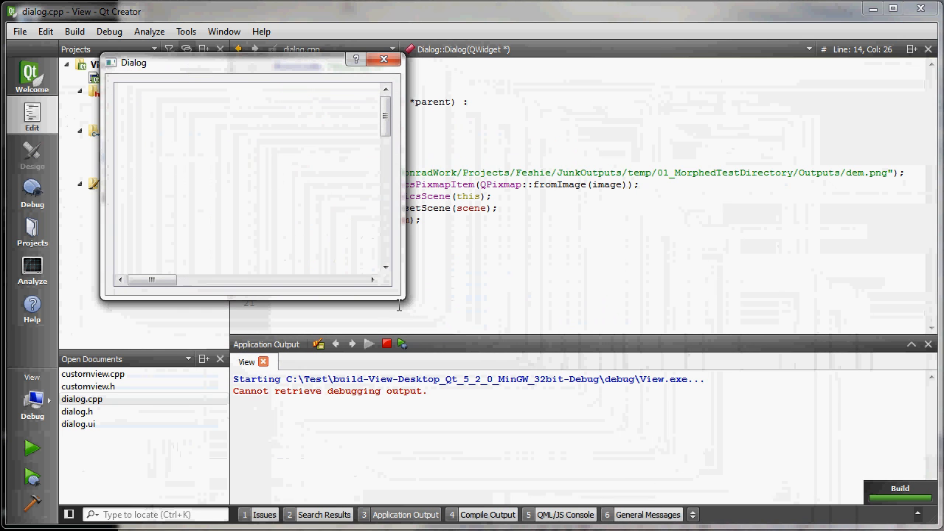
{"action": "left_click_drag", "start_coordinate": [402, 298], "coordinate": [909, 464]}
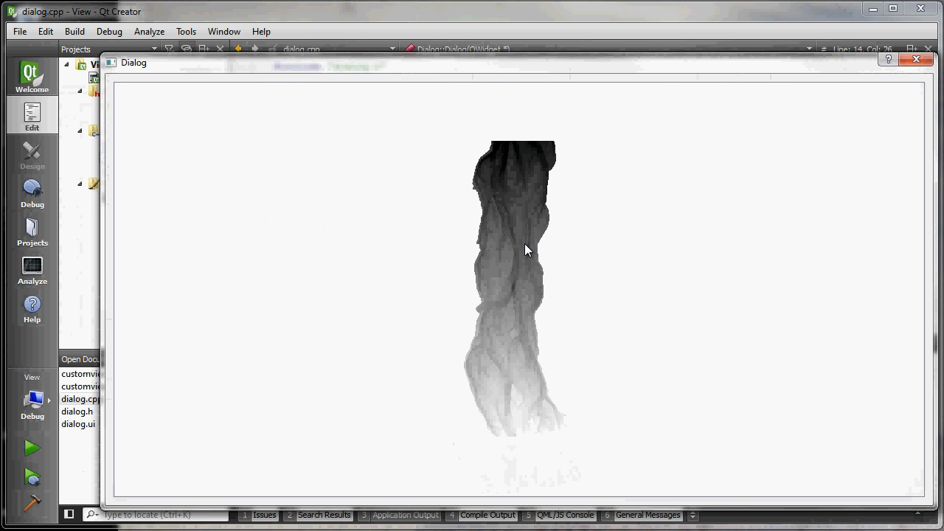
{"action": "mouse_move", "coordinate": [896, 464]}
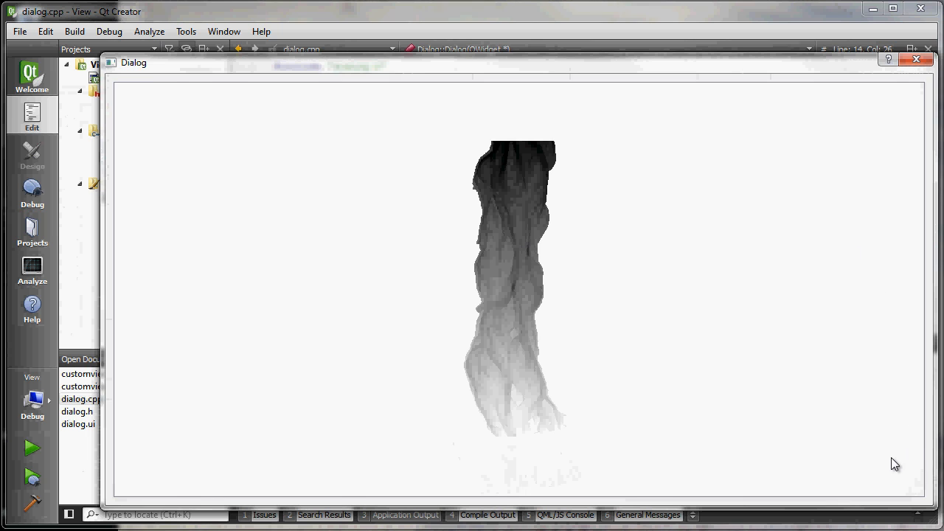
{"action": "mouse_move", "coordinate": [541, 390]}
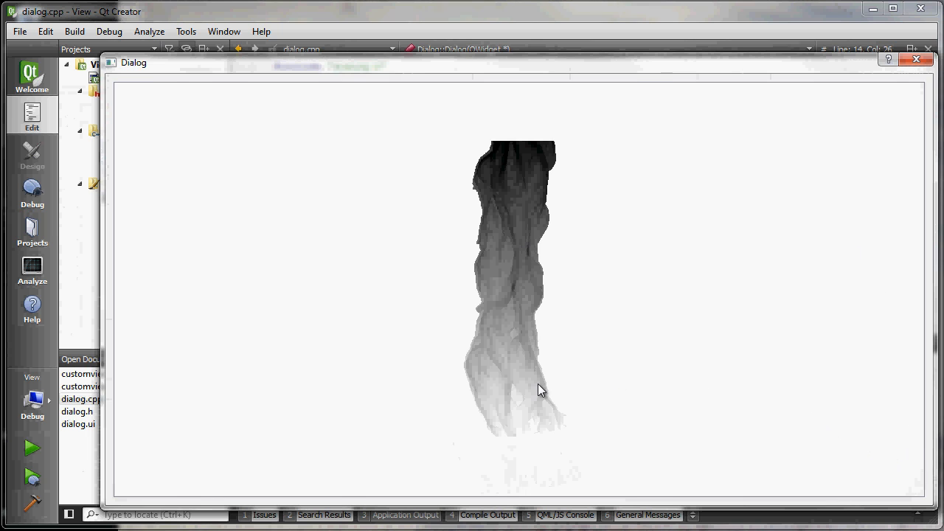
{"action": "mouse_move", "coordinate": [522, 370]}
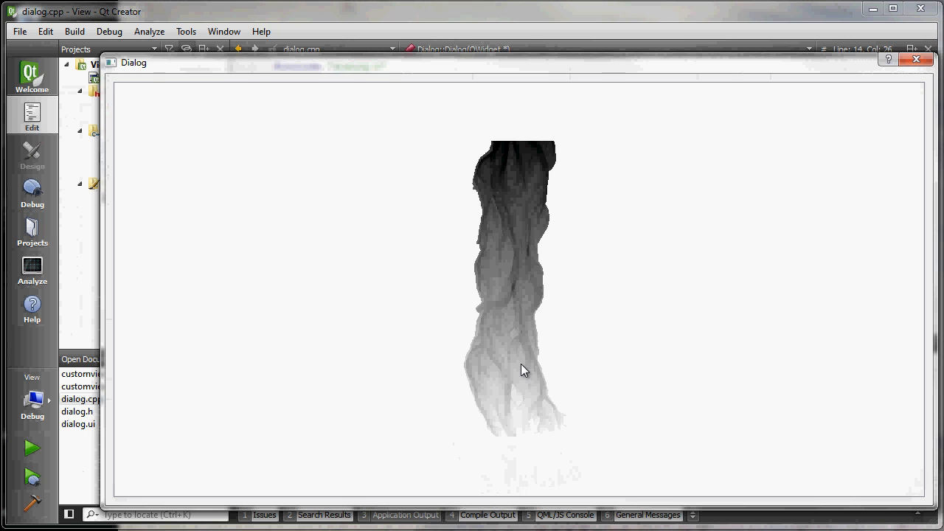